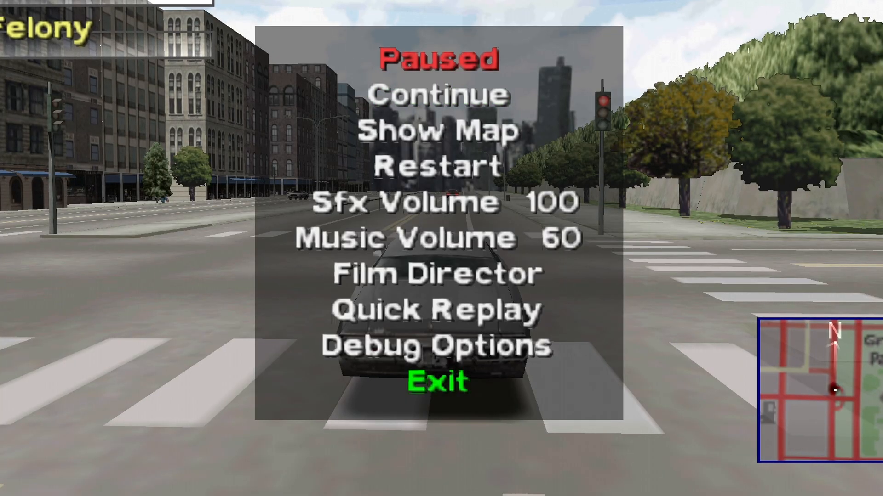
# - Select Debug Options from the REDRIVER2 pause menu to display the debug menu
pyautogui.click(448, 350)
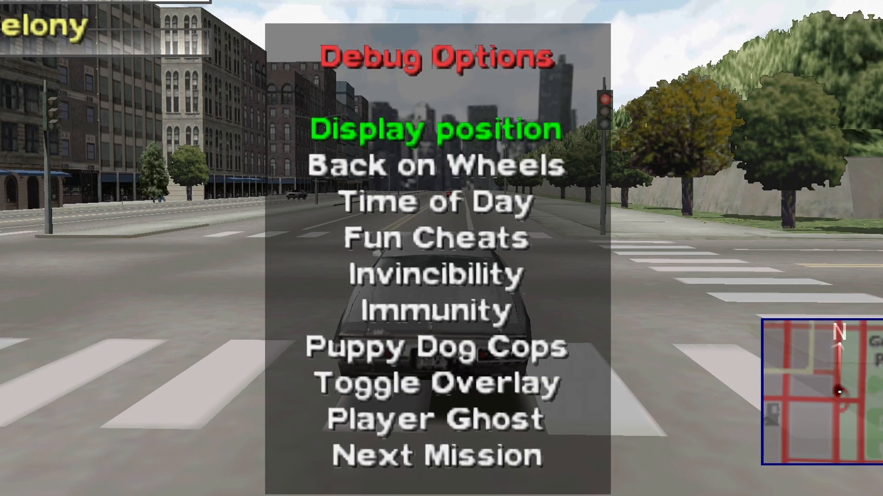
pyautogui.press('Down')
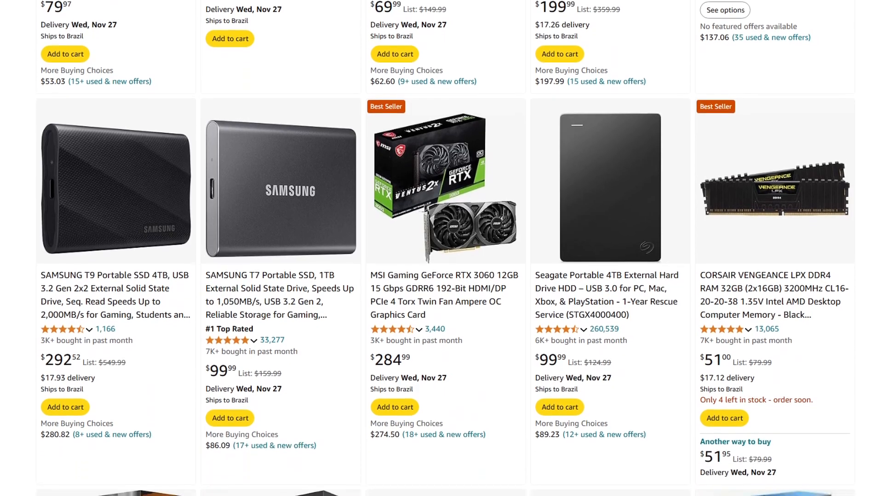
pyautogui.scroll(-3)
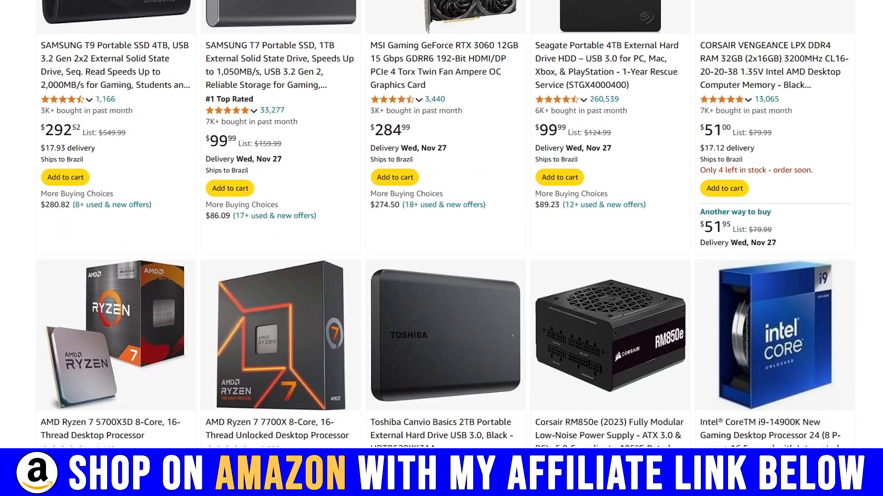
pyautogui.scroll(-3)
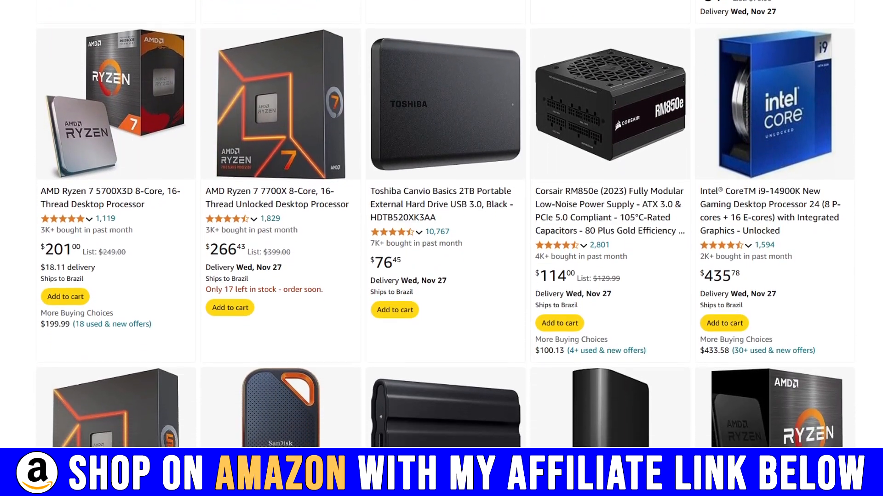
pyautogui.scroll(-3)
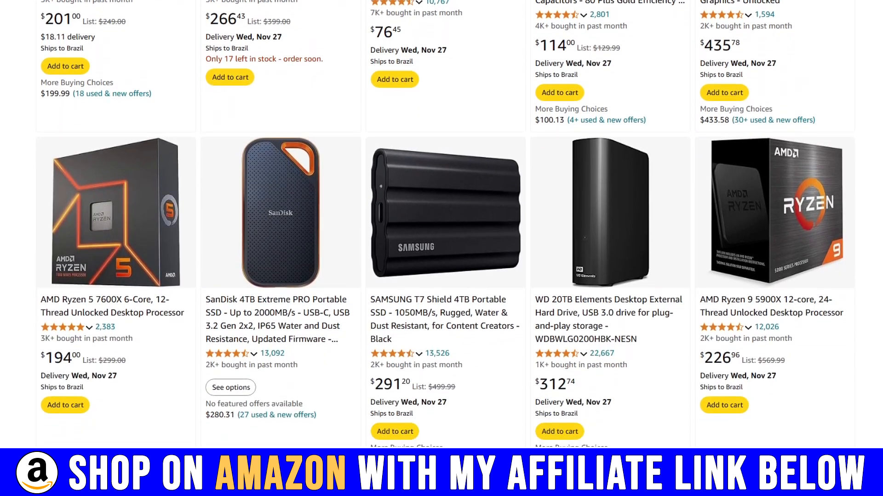
pyautogui.scroll(-3)
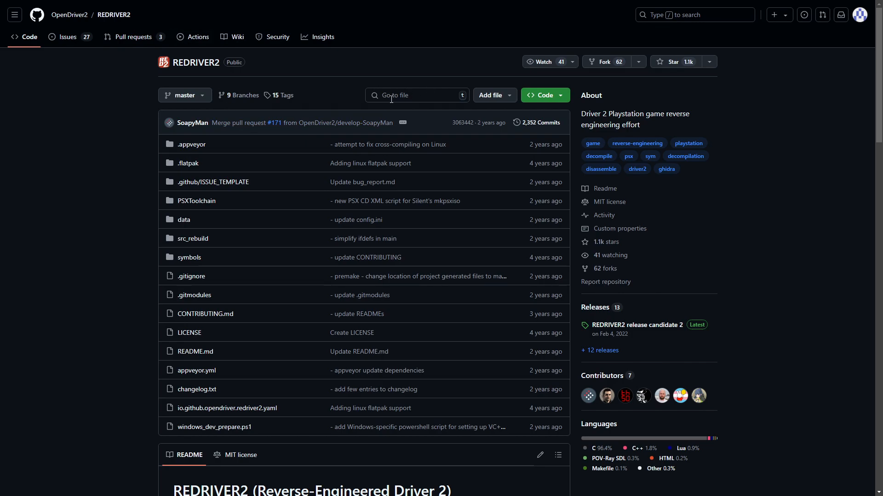
pyautogui.moveTo(419, 122)
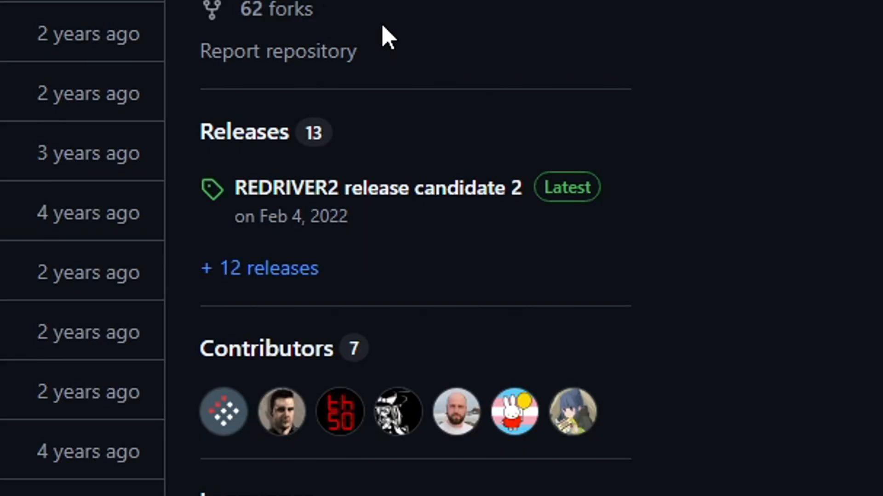
pyautogui.moveTo(365, 218)
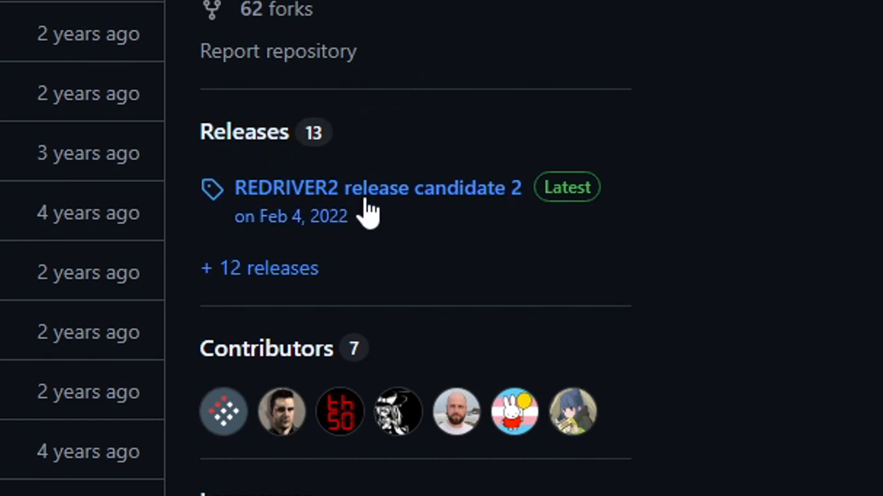
# - Open the latest REDRIVER2 release, release candidate 2, from the repository's Releases section
pyautogui.click(376, 188)
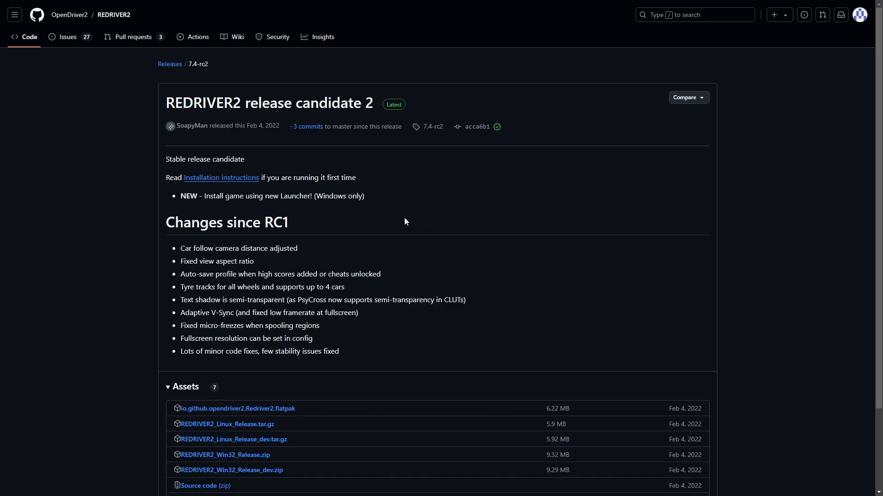
pyautogui.moveTo(300, 186)
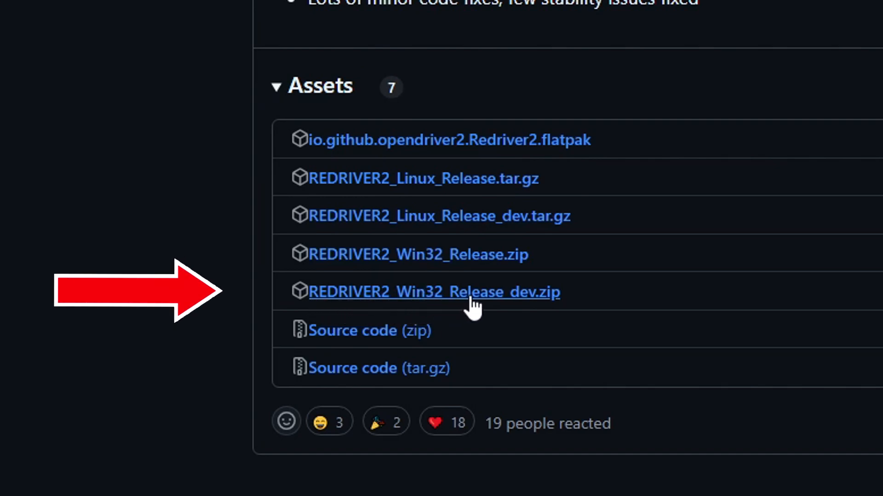
pyautogui.moveTo(515, 317)
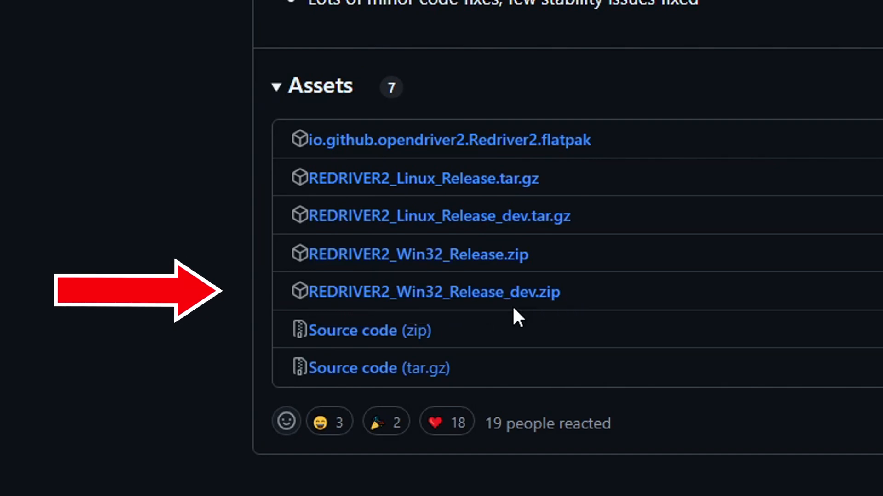
pyautogui.moveTo(555, 298)
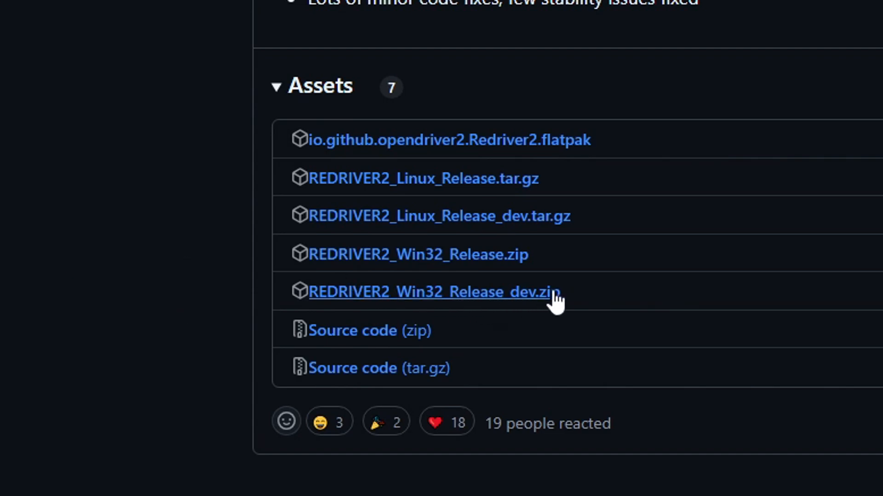
pyautogui.moveTo(695, 252)
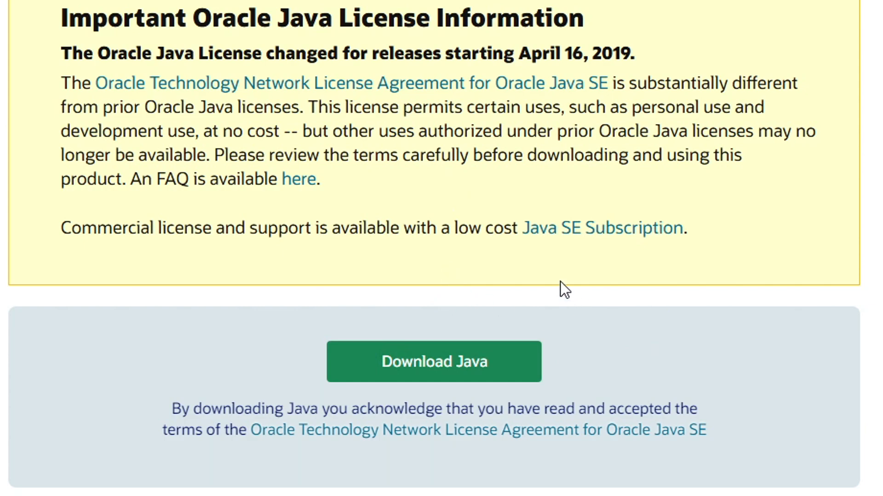
pyautogui.moveTo(506, 254)
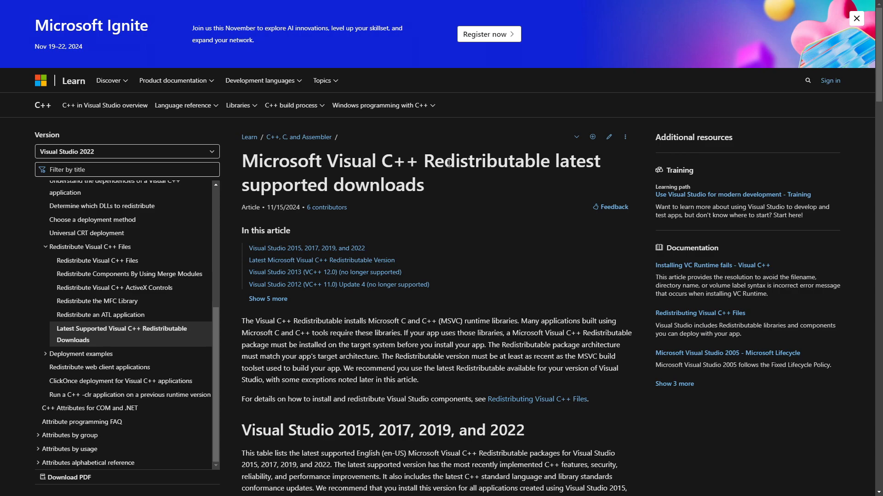
# - Scroll the Visual C++ Redistributable article down to the ARM64, X86 and X64 download links
pyautogui.scroll(-3)
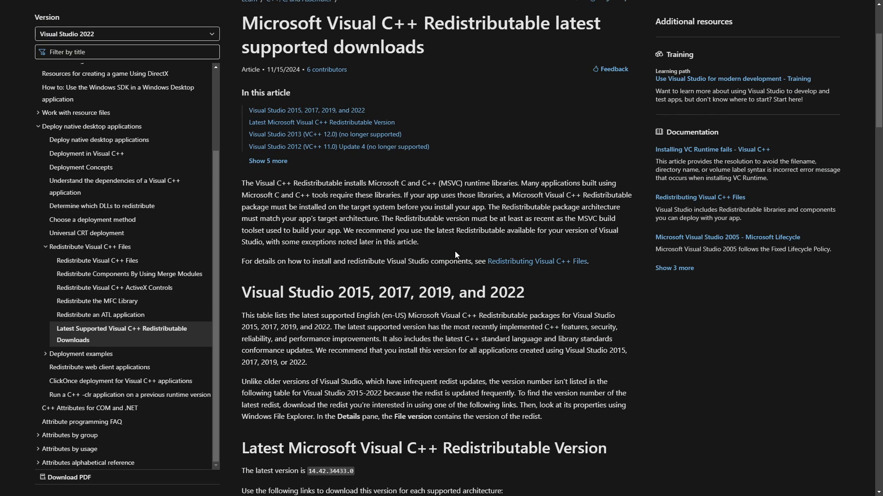
pyautogui.scroll(-3)
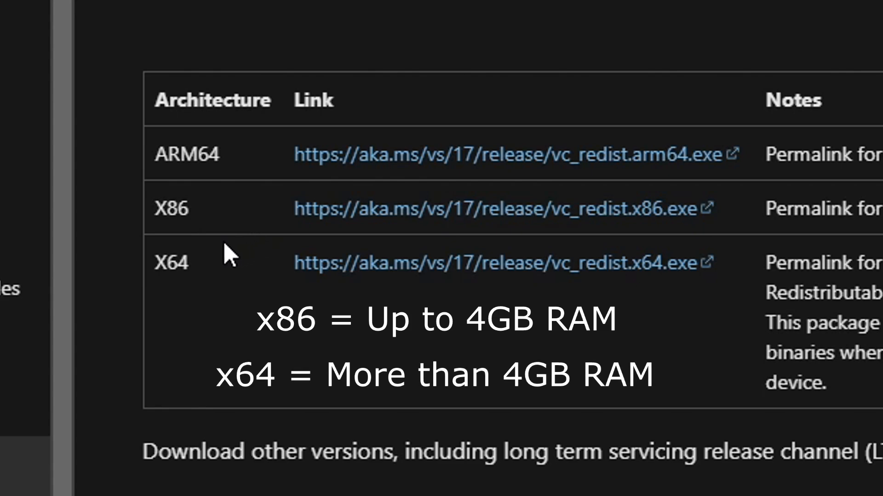
pyautogui.moveTo(525, 277)
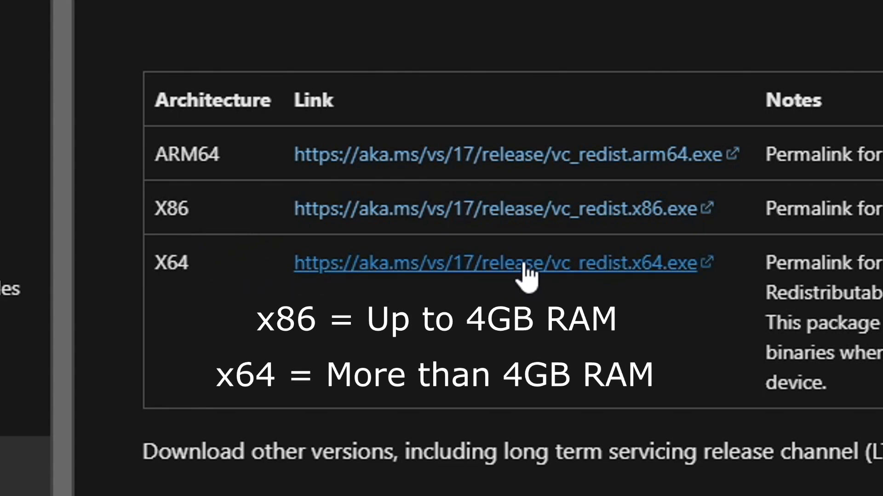
pyautogui.moveTo(717, 258)
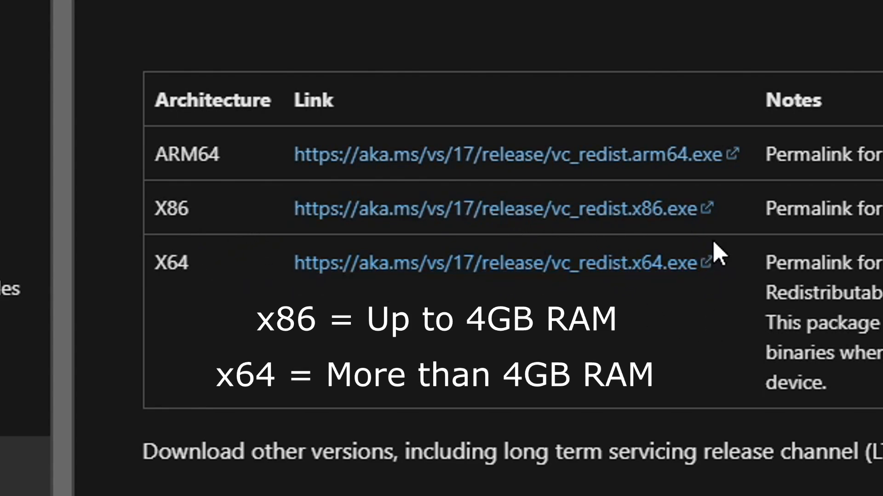
pyautogui.moveTo(606, 250)
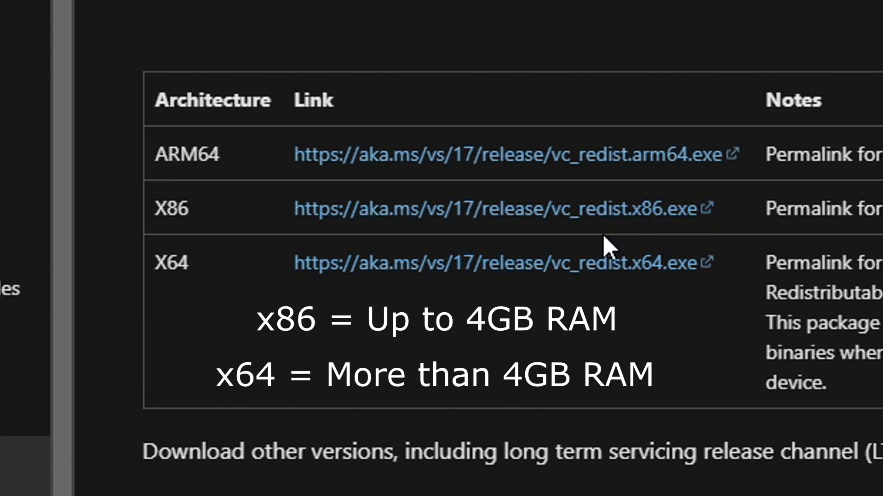
pyautogui.moveTo(620, 244)
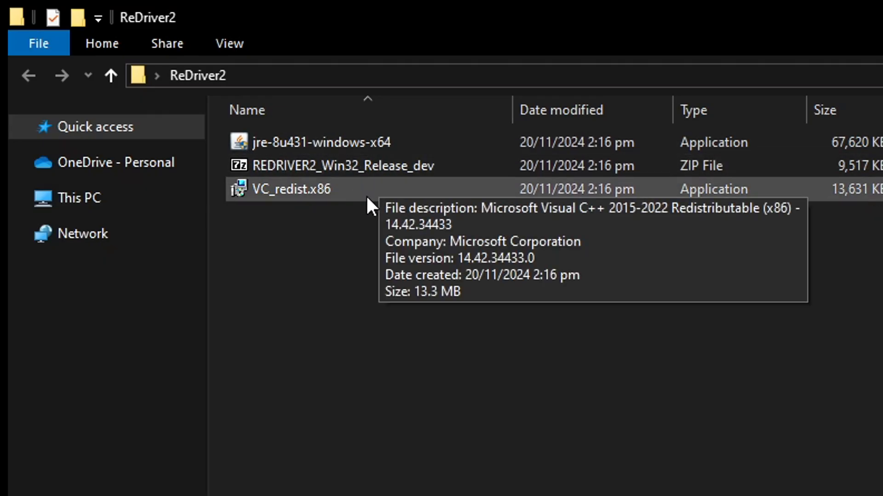
pyautogui.moveTo(404, 184)
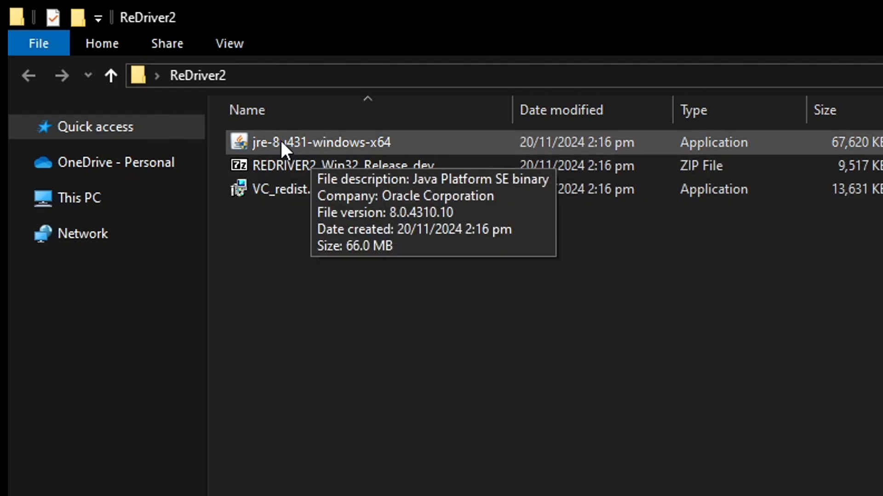
pyautogui.click(314, 141)
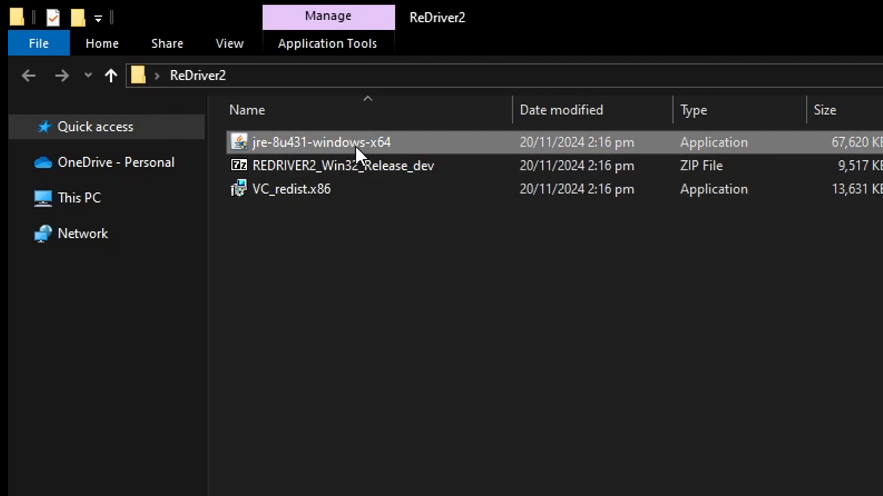
# - Install Java from the JRE installer, then launch the VC_redist.x86 installer
pyautogui.doubleClick(316, 142)
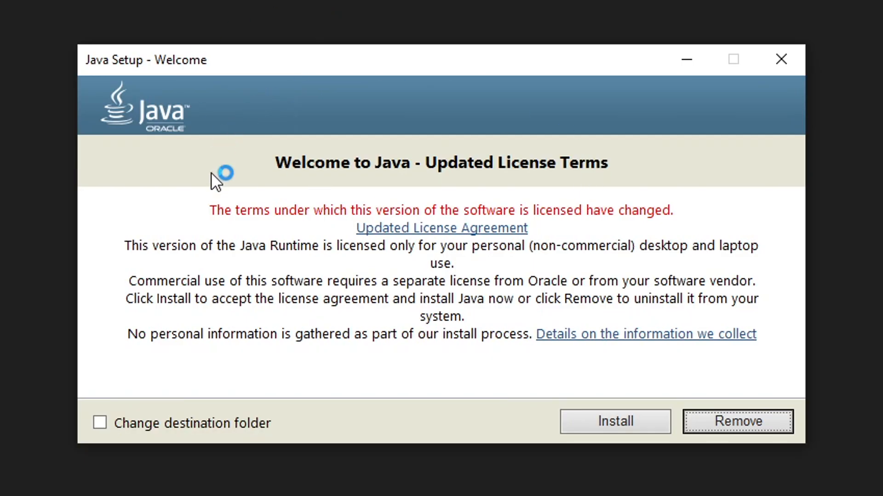
pyautogui.click(615, 422)
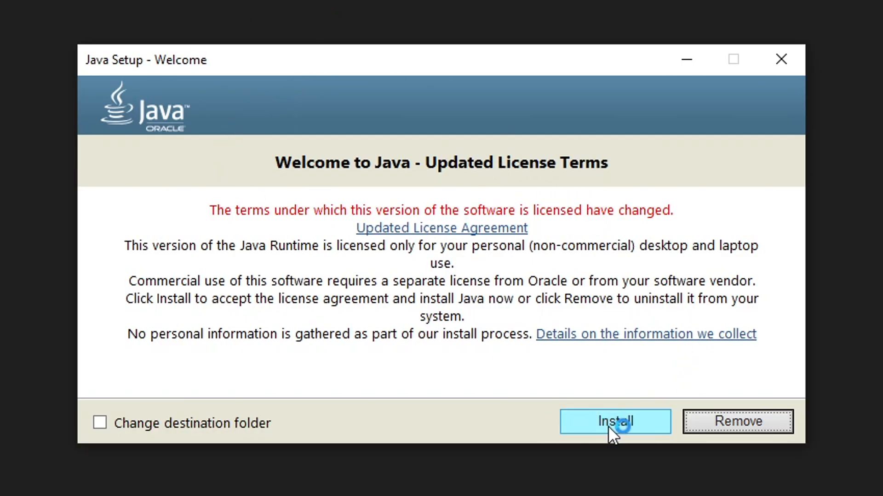
pyautogui.click(615, 421)
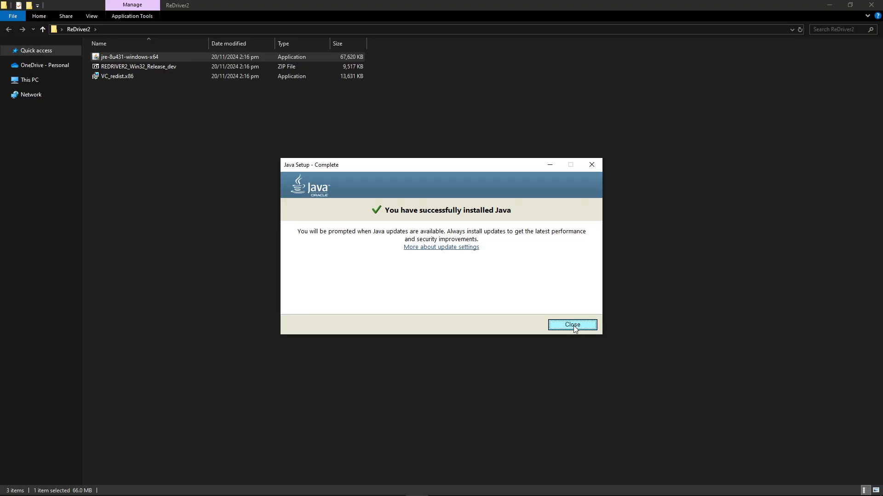
pyautogui.click(572, 324)
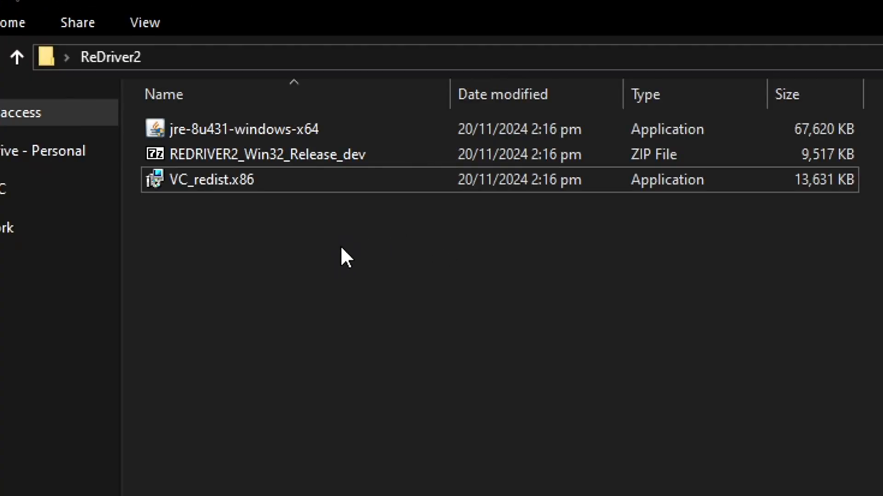
pyautogui.click(211, 180)
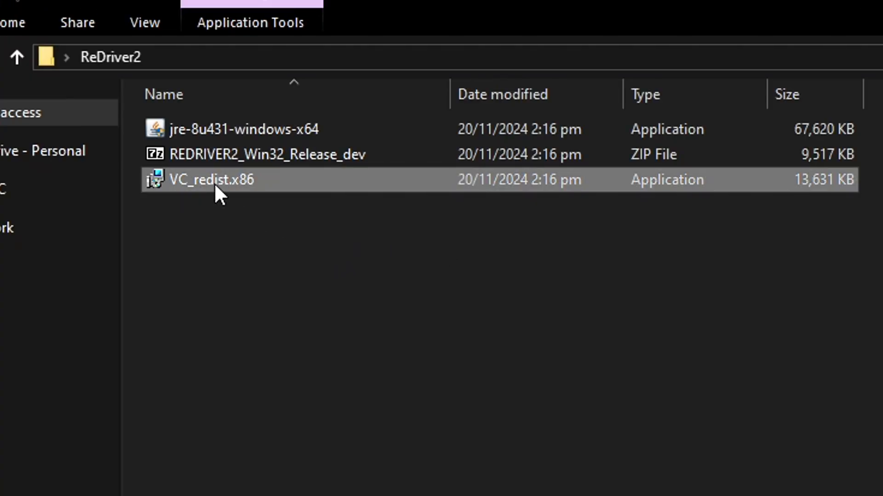
pyautogui.doubleClick(210, 180)
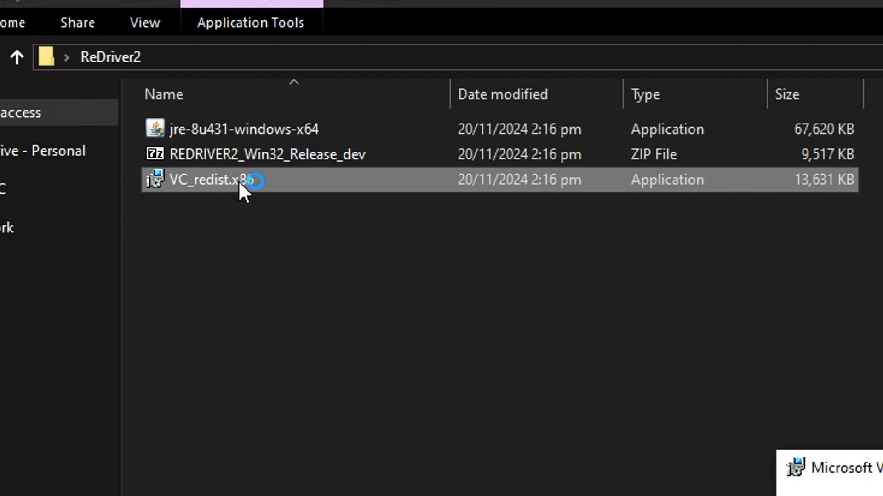
# - Accept the license, install Visual C++ 2015-2022 Redistributable (x86), and close the installer
pyautogui.doubleClick(209, 180)
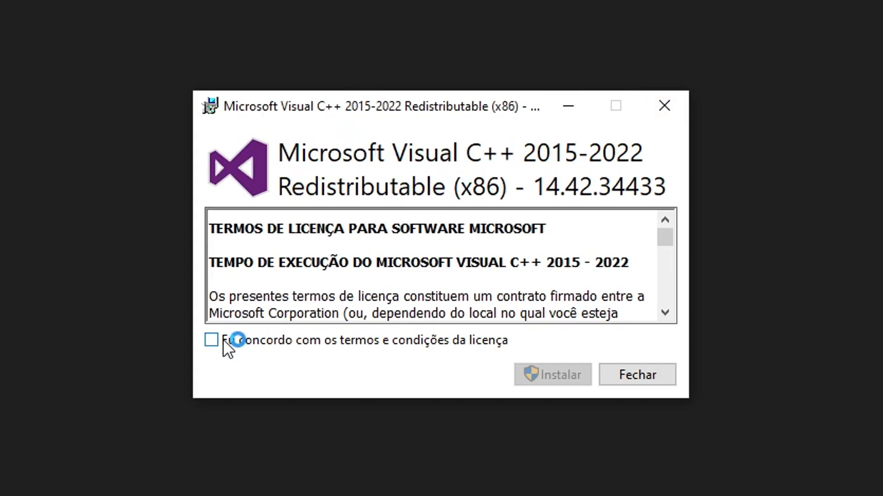
pyautogui.click(211, 340)
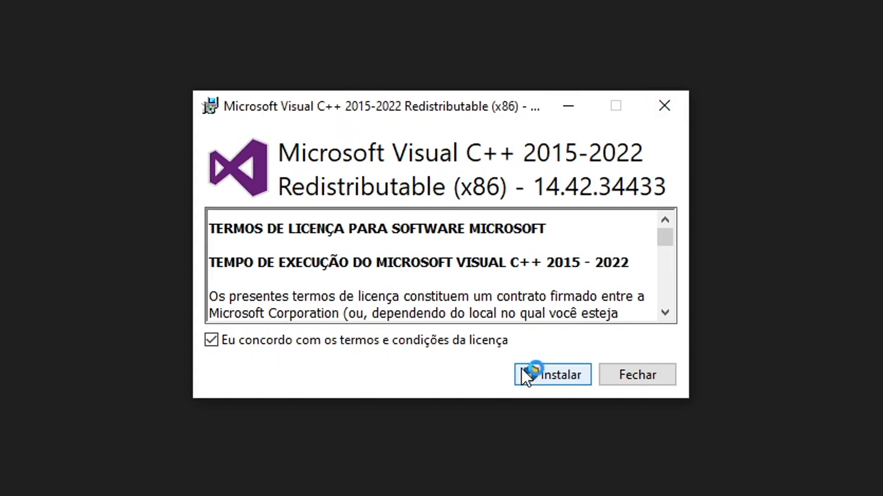
pyautogui.click(552, 374)
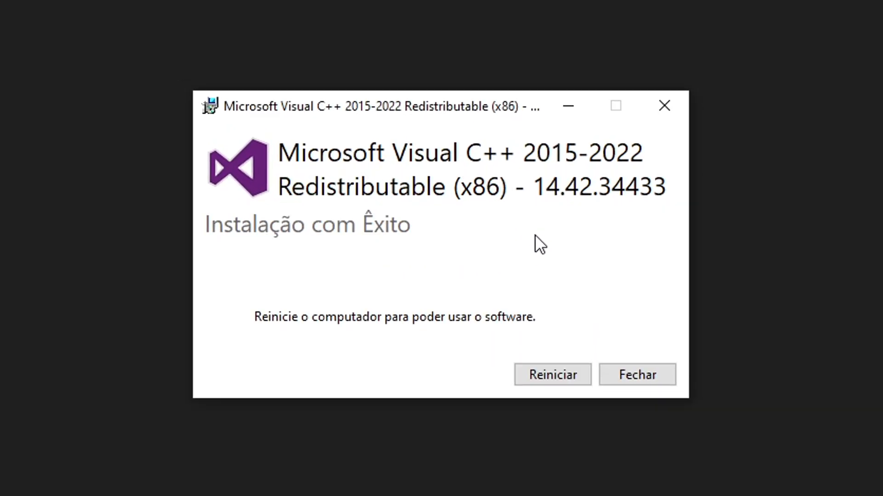
pyautogui.moveTo(539, 218)
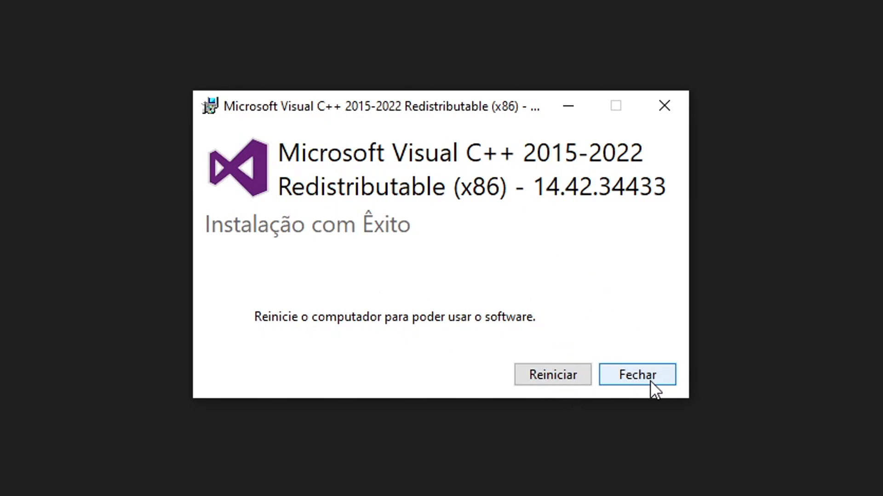
pyautogui.click(637, 375)
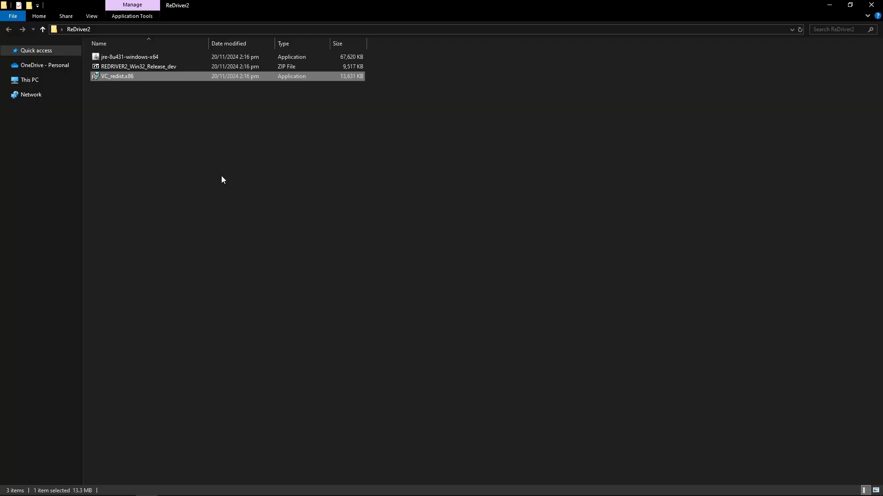
pyautogui.moveTo(168, 138)
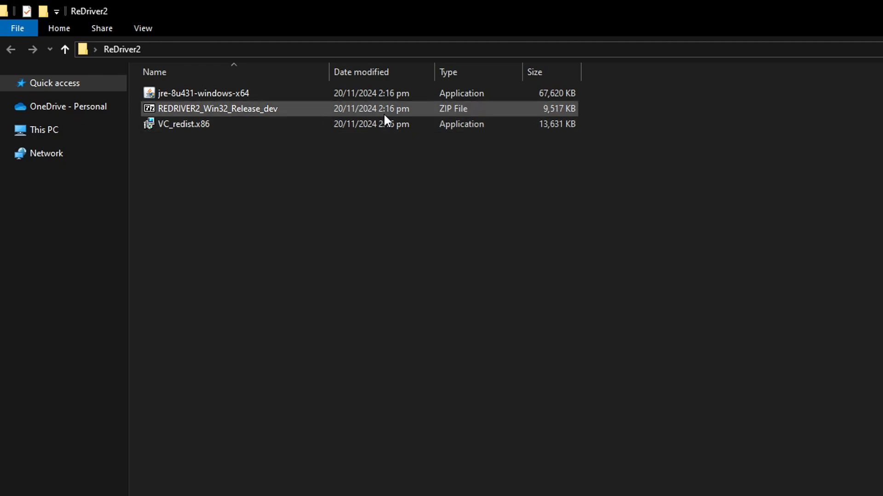
pyautogui.moveTo(244, 115)
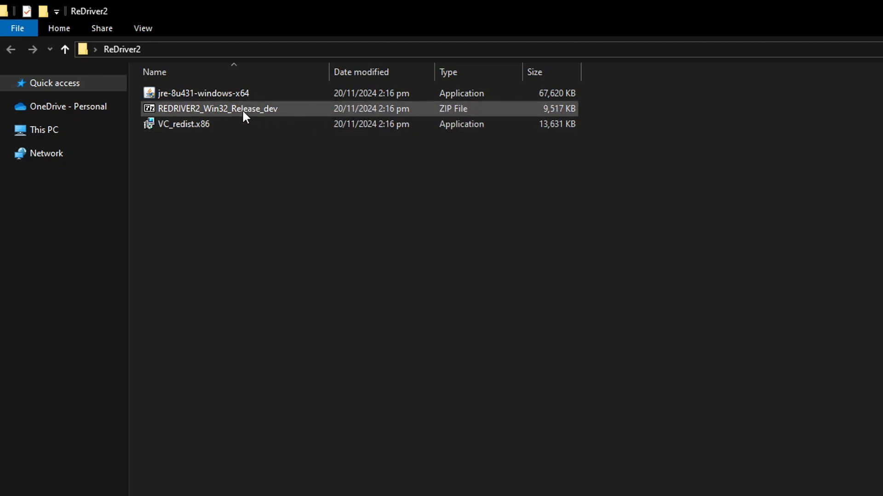
# - Extract REDRIVER2_Win32_Release_dev.zip into the ReDriver2 folder using 7-Zip Extract Here
pyautogui.click(217, 109)
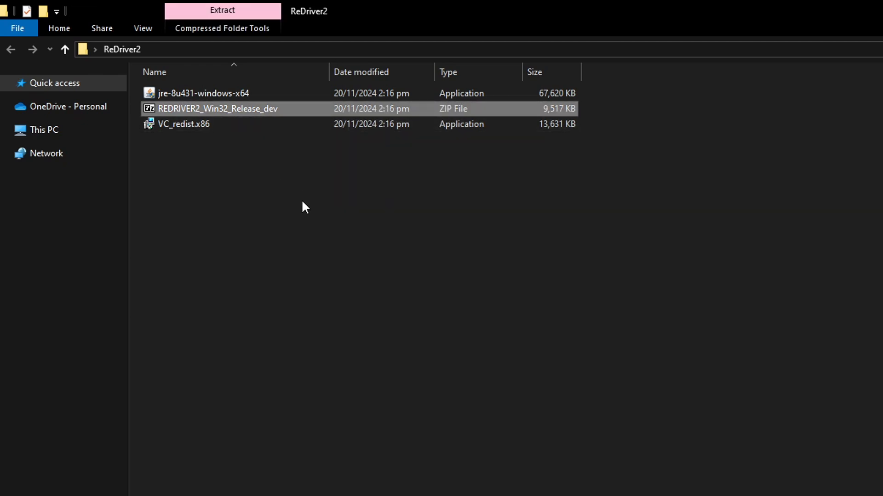
pyautogui.moveTo(291, 216)
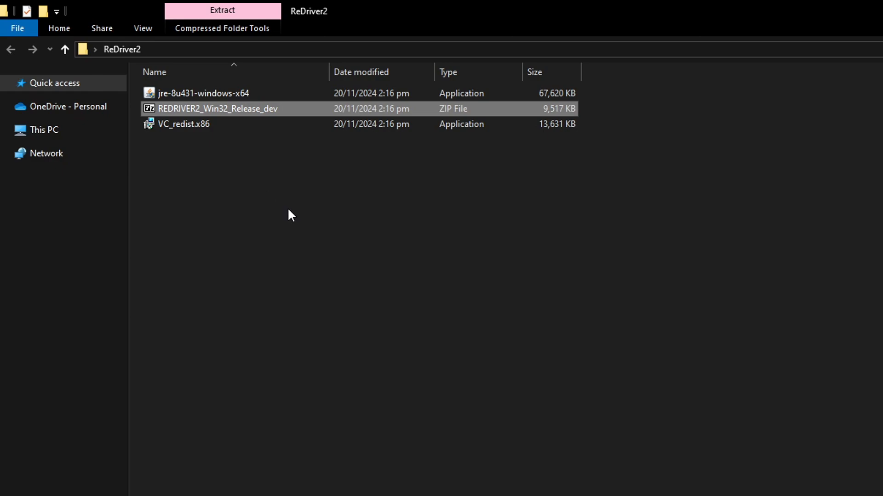
pyautogui.moveTo(275, 202)
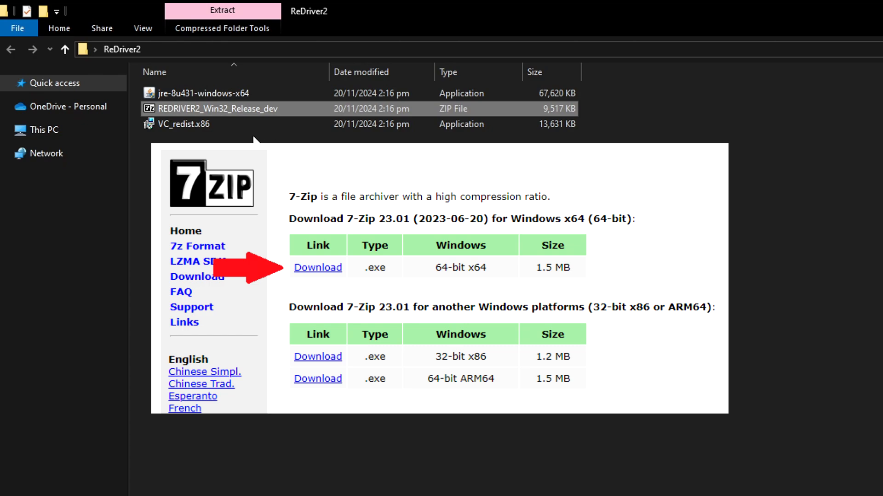
pyautogui.moveTo(217, 115)
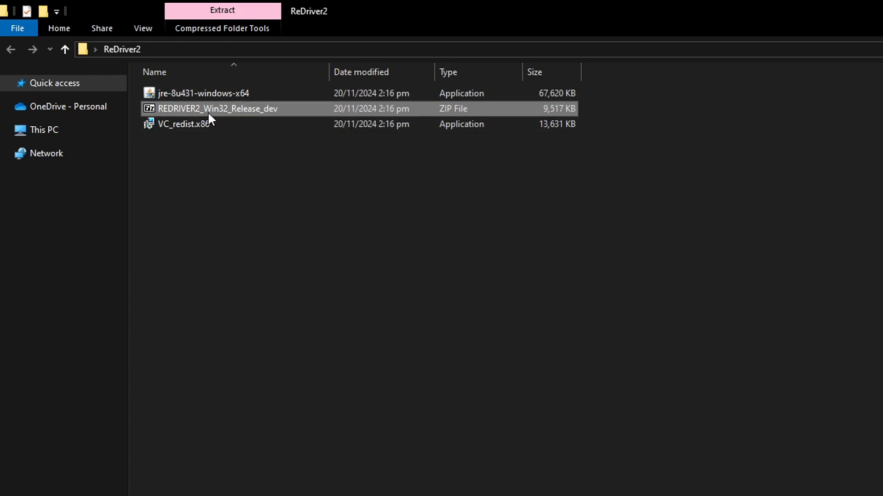
pyautogui.rightClick(211, 109)
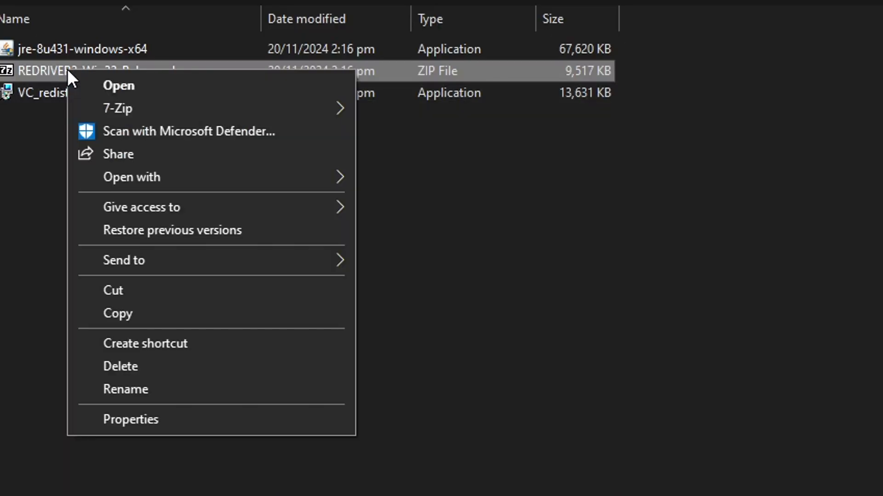
pyautogui.moveTo(124, 117)
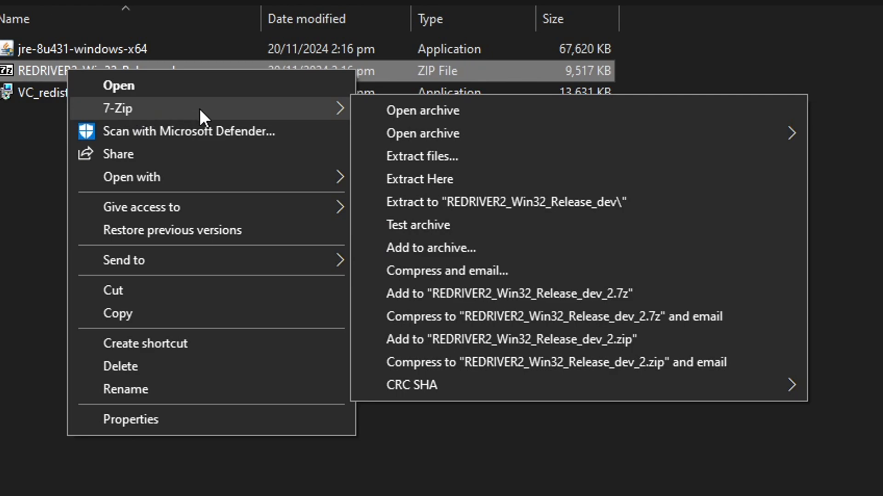
pyautogui.moveTo(412, 188)
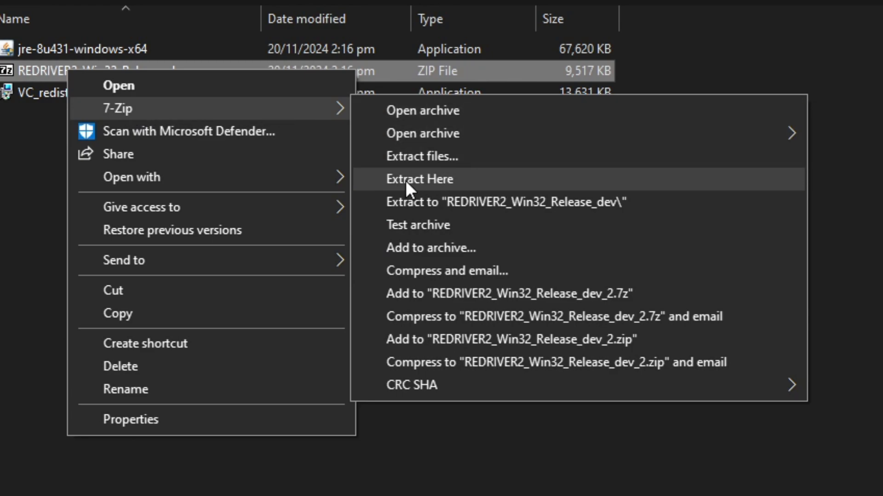
pyautogui.click(419, 180)
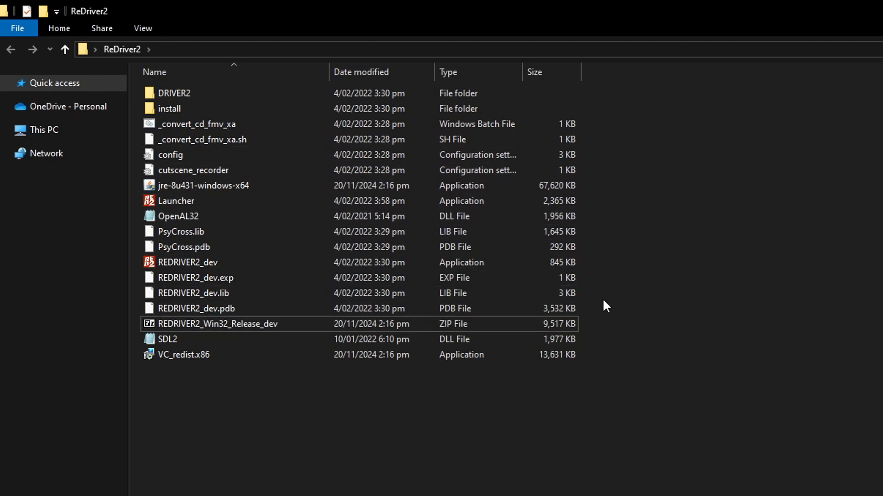
# - Select jre-8u431-windows-x64, REDRIVER2_Win32_Release_dev.zip and VC_redist.x86 for deletion
pyautogui.click(240, 325)
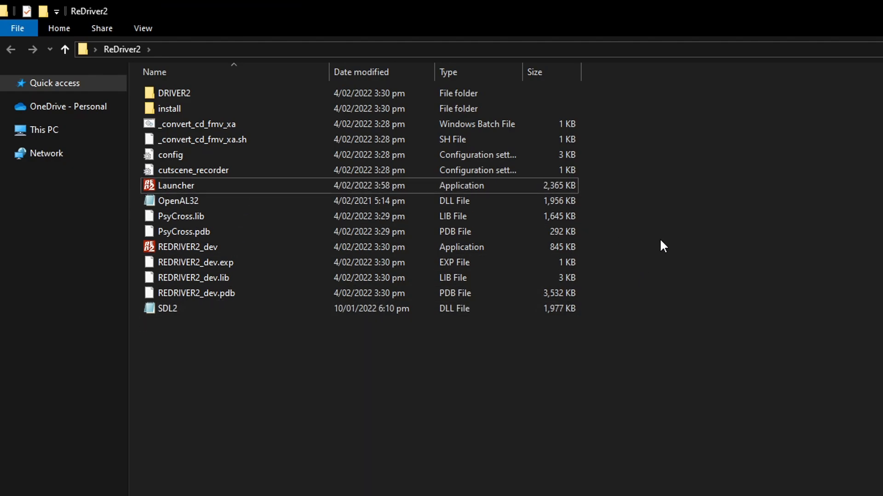
pyautogui.moveTo(674, 244)
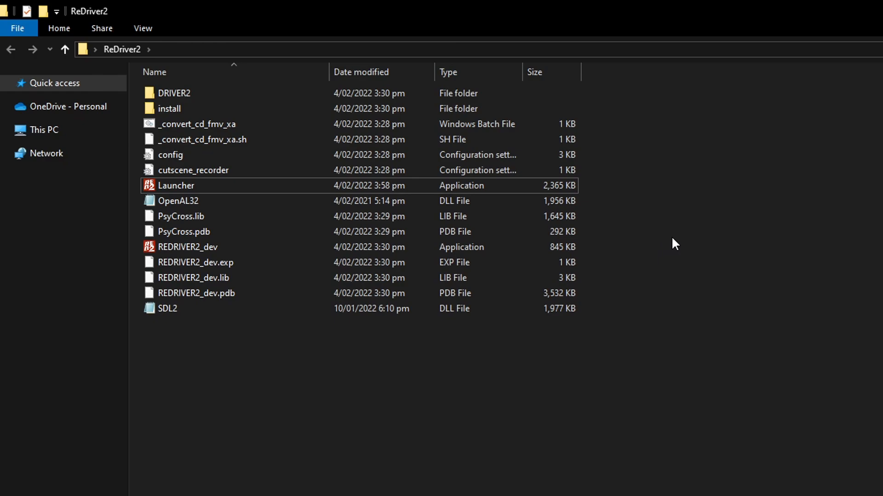
pyautogui.moveTo(665, 334)
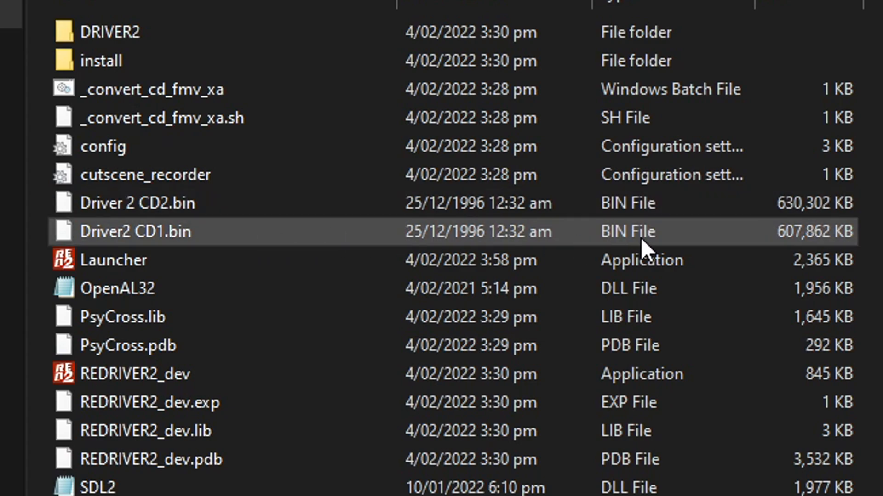
pyautogui.moveTo(159, 254)
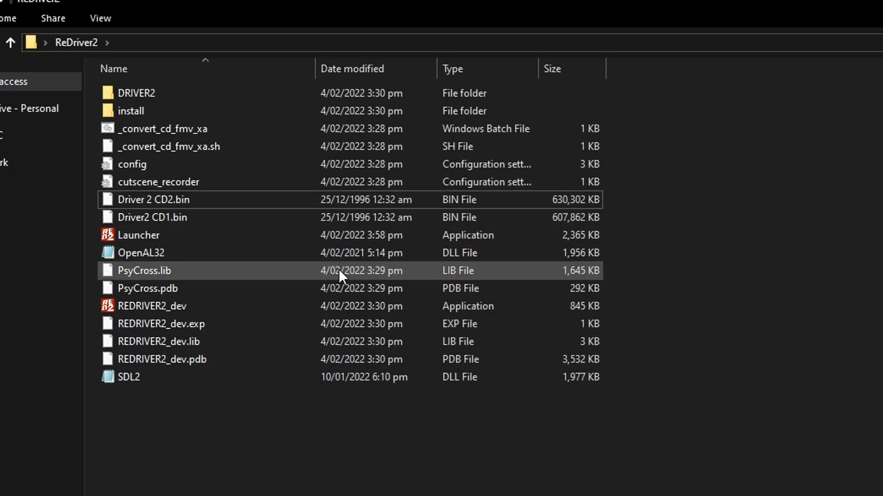
pyautogui.moveTo(121, 247)
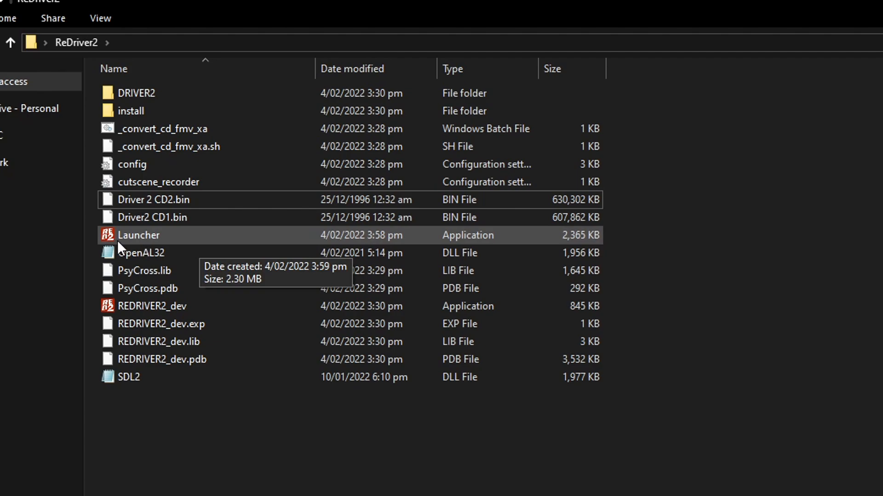
# - Launch the Launcher executable in the ReDriver2 folder
pyautogui.doubleClick(138, 236)
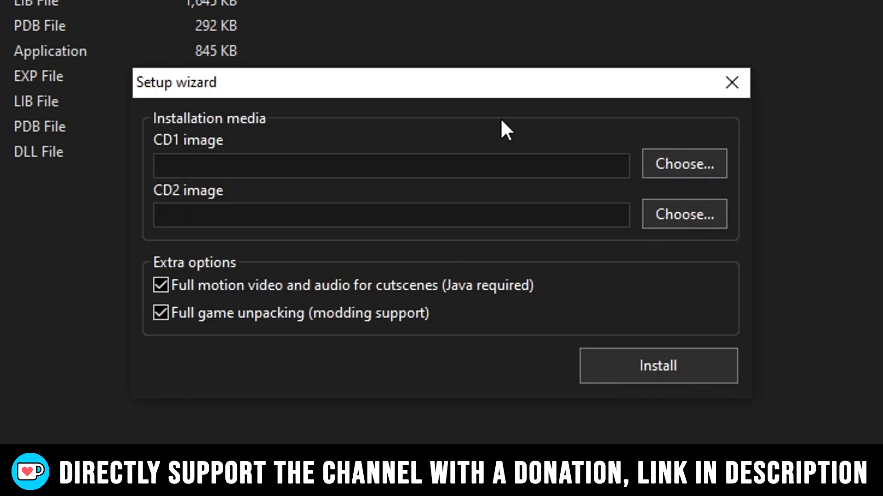
pyautogui.moveTo(161, 160)
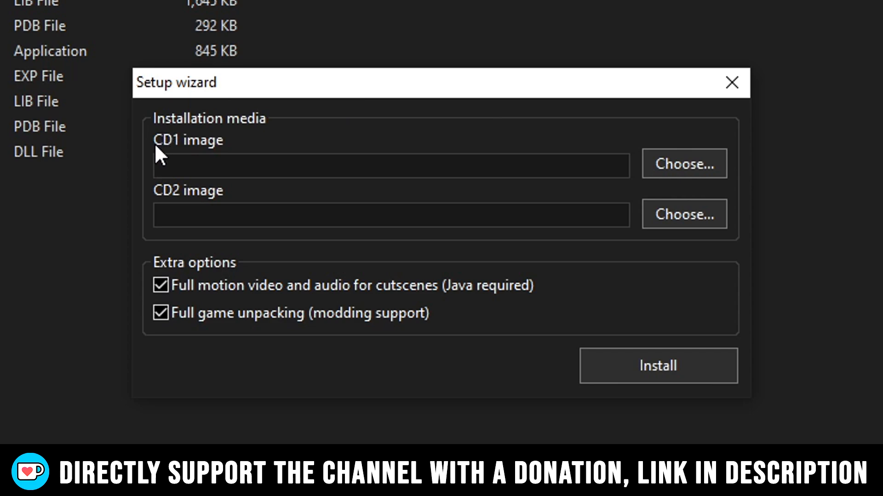
pyautogui.moveTo(535, 161)
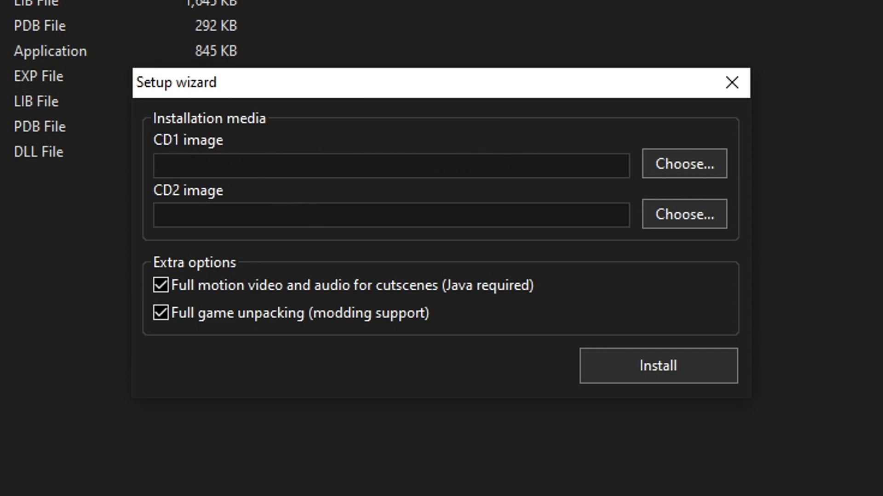
pyautogui.moveTo(351, 188)
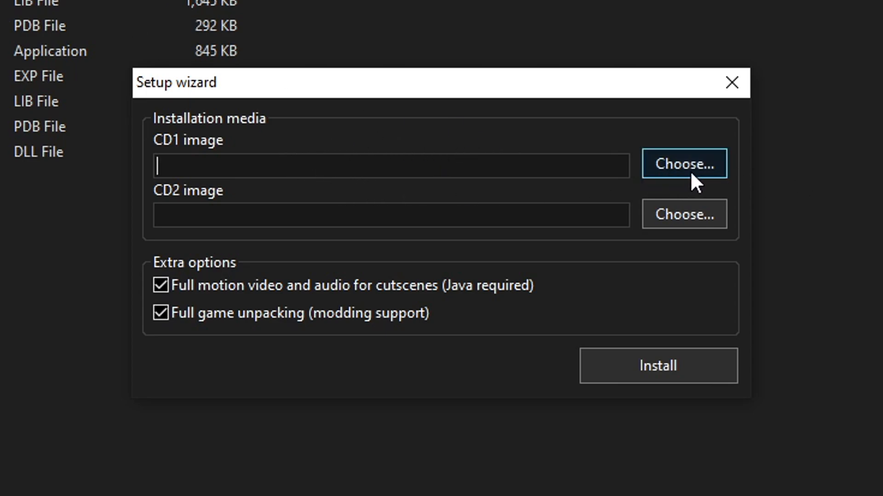
# - Choose Driver2 CD1.bin as the CD1 image
pyautogui.click(684, 163)
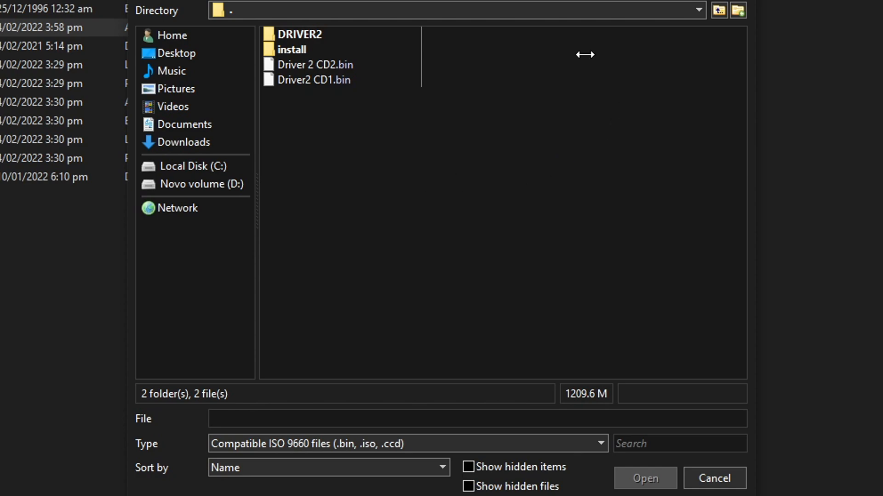
pyautogui.moveTo(332, 104)
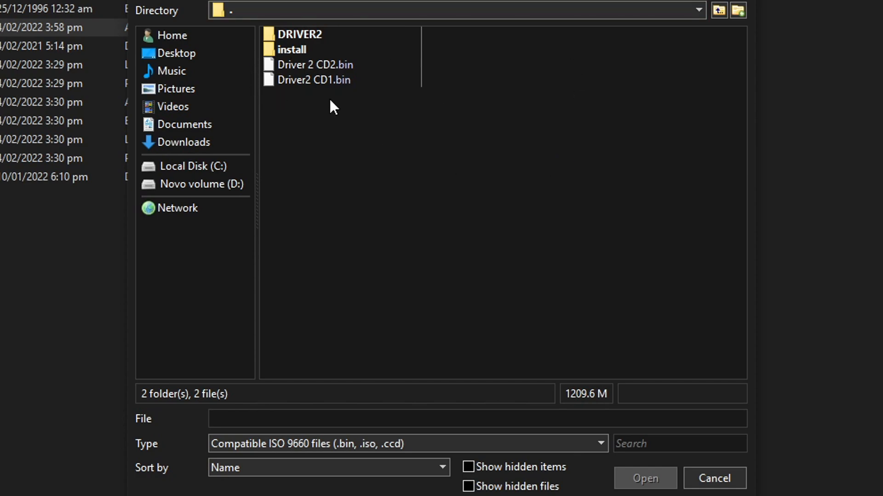
pyautogui.moveTo(349, 125)
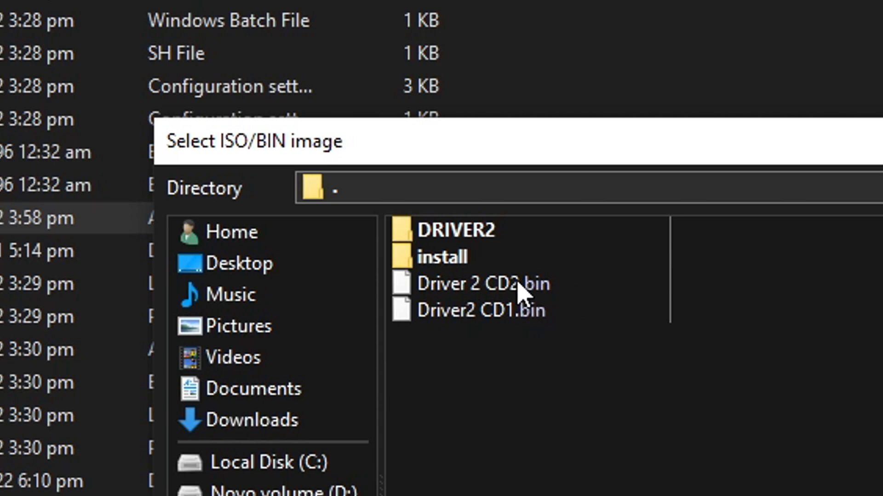
pyautogui.moveTo(546, 304)
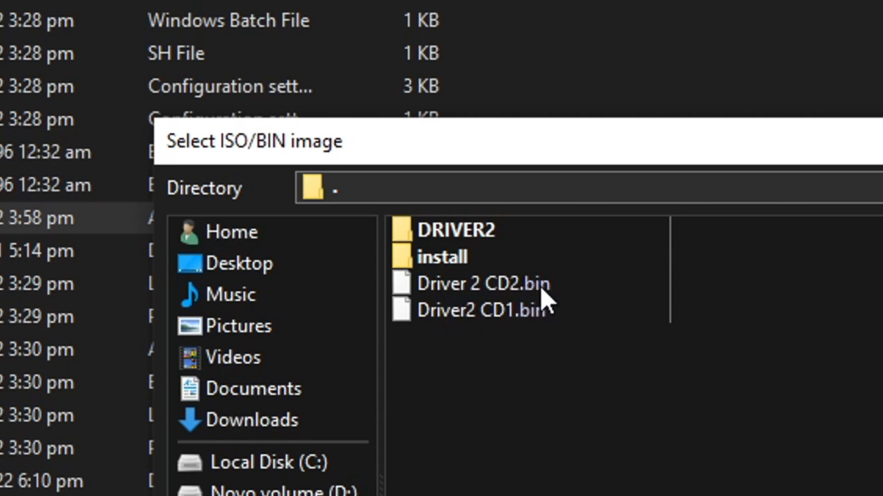
pyautogui.click(476, 310)
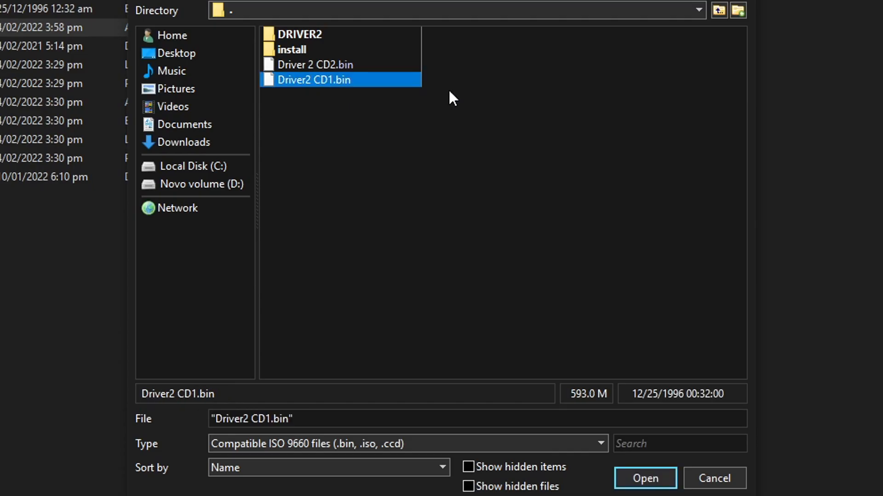
pyautogui.moveTo(314, 90)
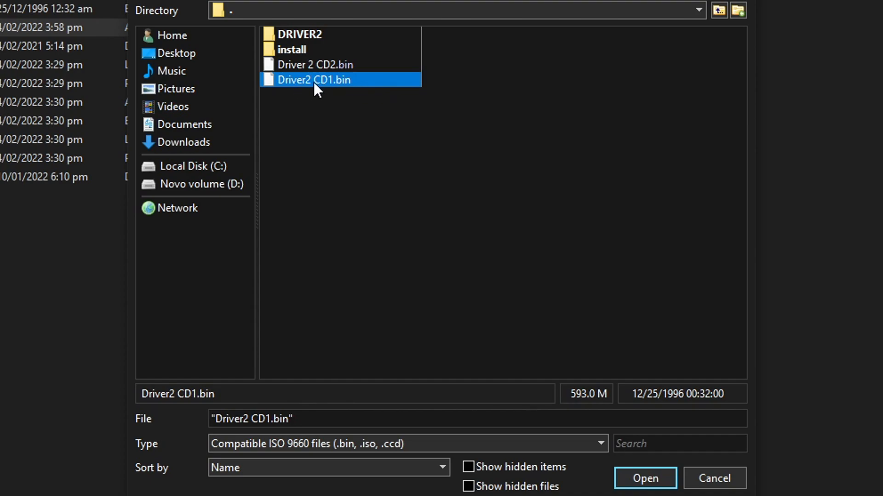
pyautogui.click(644, 479)
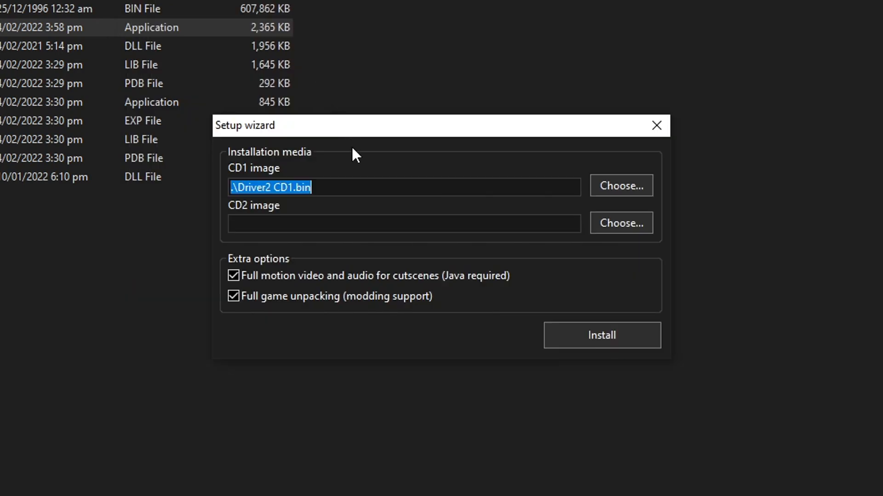
pyautogui.click(338, 187)
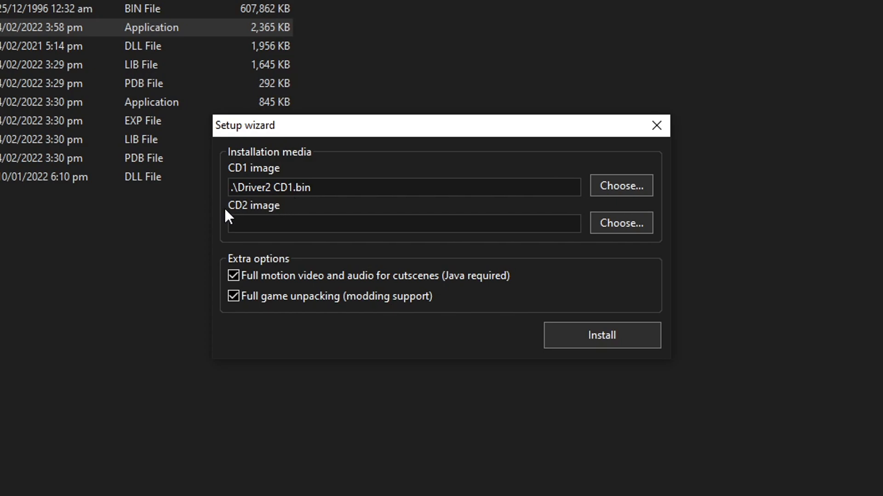
# - Choose Driver 2 CD2.bin as the CD2 image
pyautogui.click(621, 223)
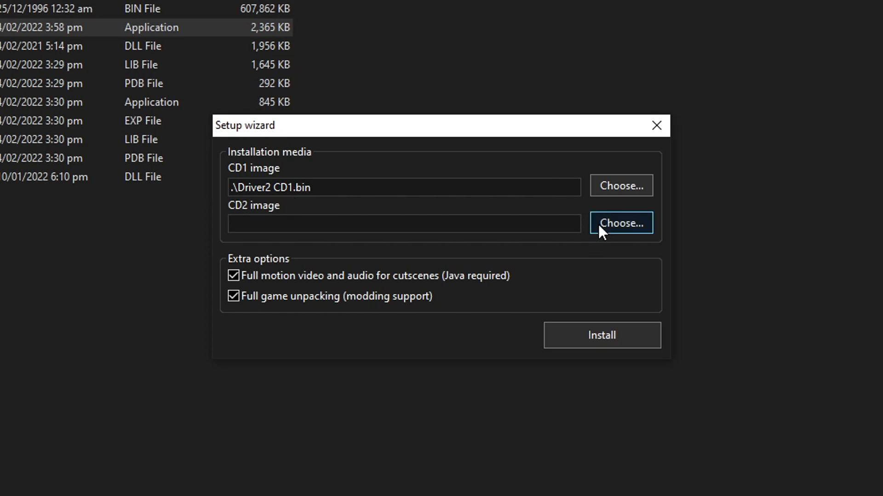
pyautogui.click(621, 223)
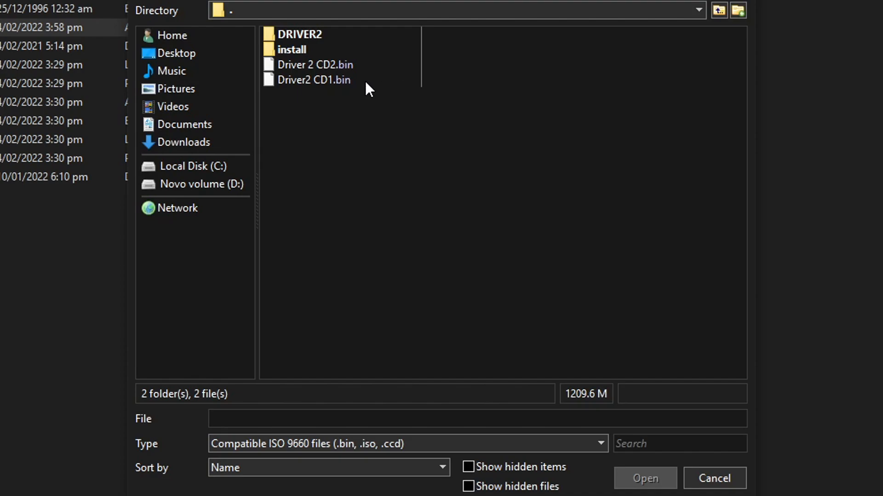
pyautogui.click(315, 65)
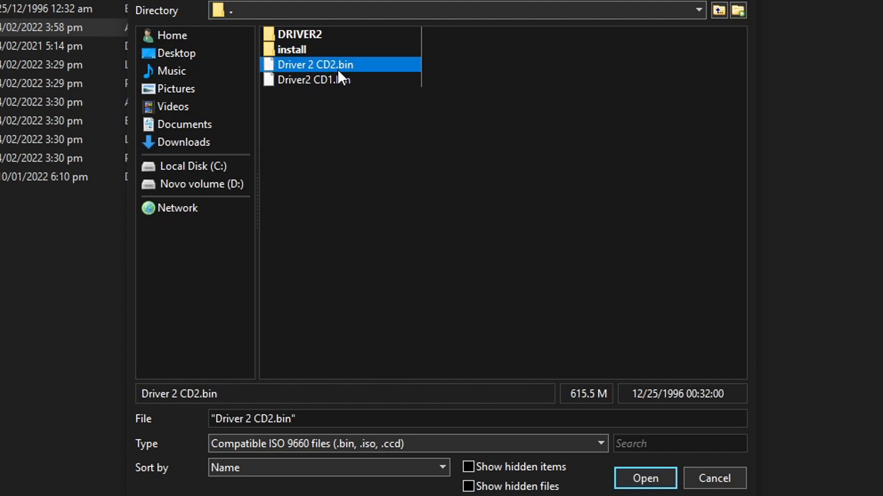
pyautogui.click(646, 479)
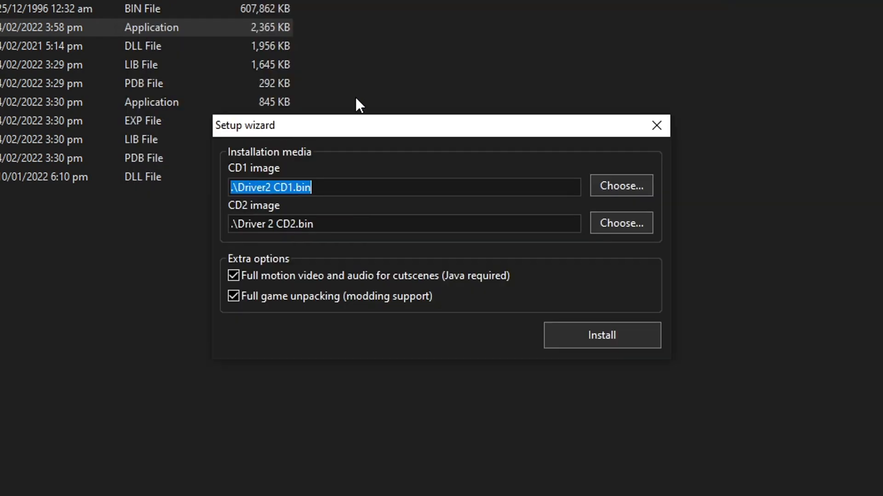
pyautogui.moveTo(408, 188)
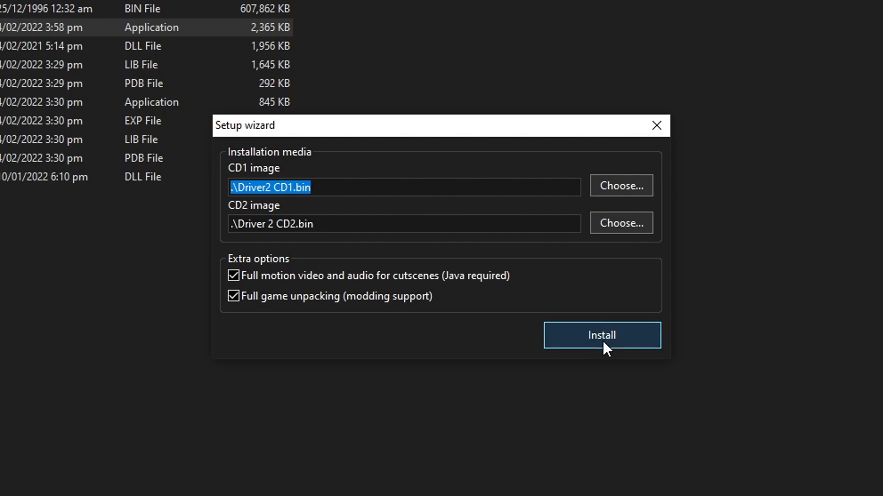
# - Install the game, acknowledging the English language detection and the 'Installation completed!' message
pyautogui.click(602, 335)
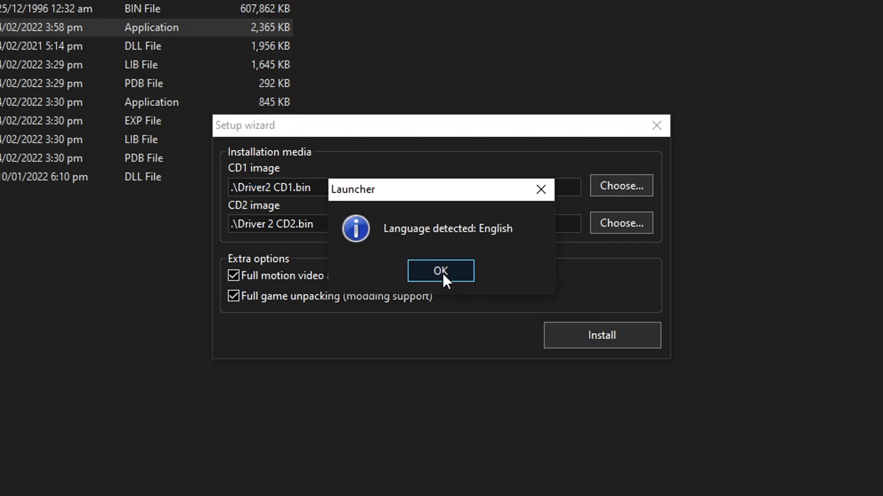
pyautogui.click(440, 271)
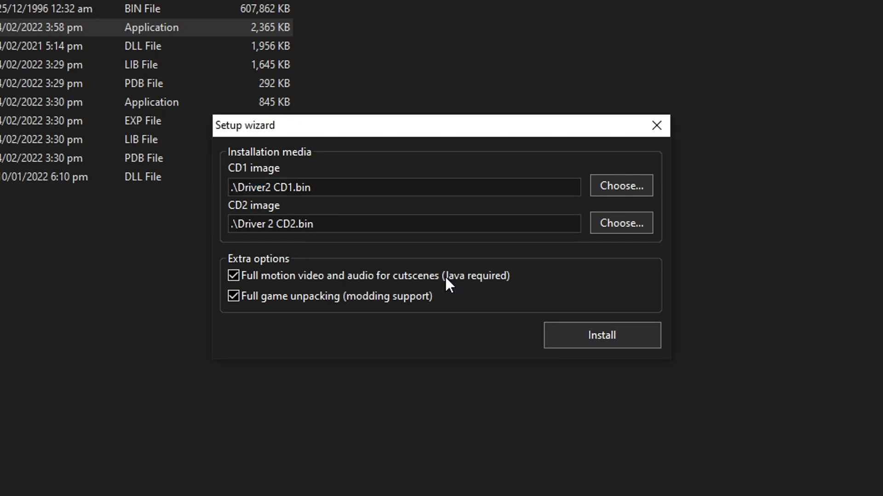
pyautogui.click(602, 335)
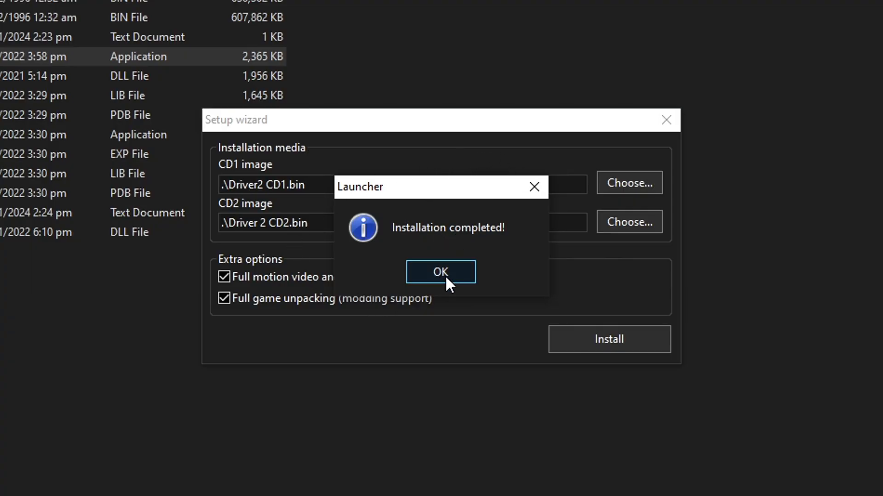
pyautogui.click(441, 272)
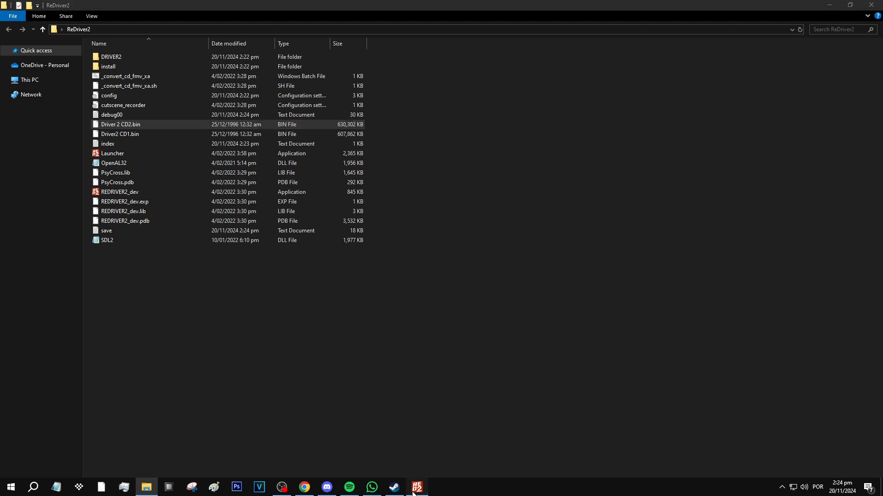
# - Bring the REDRIVER2 launcher to the front and open its Configuration window
pyautogui.click(417, 487)
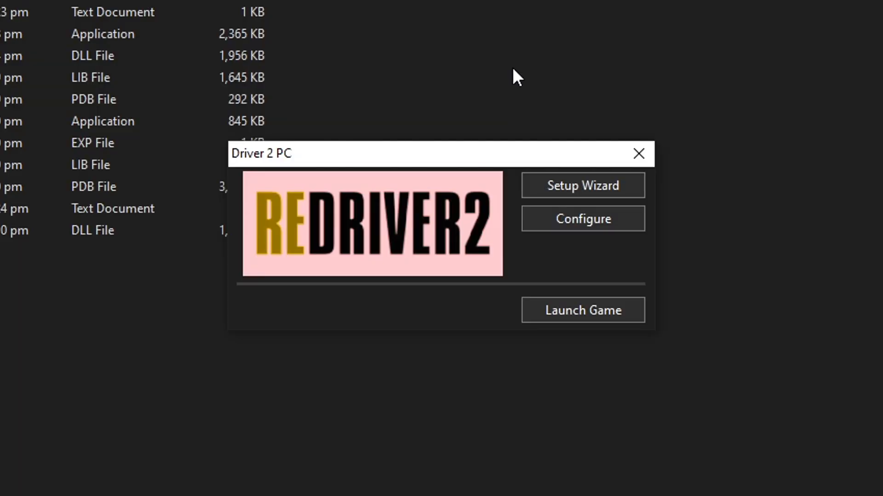
pyautogui.moveTo(501, 151)
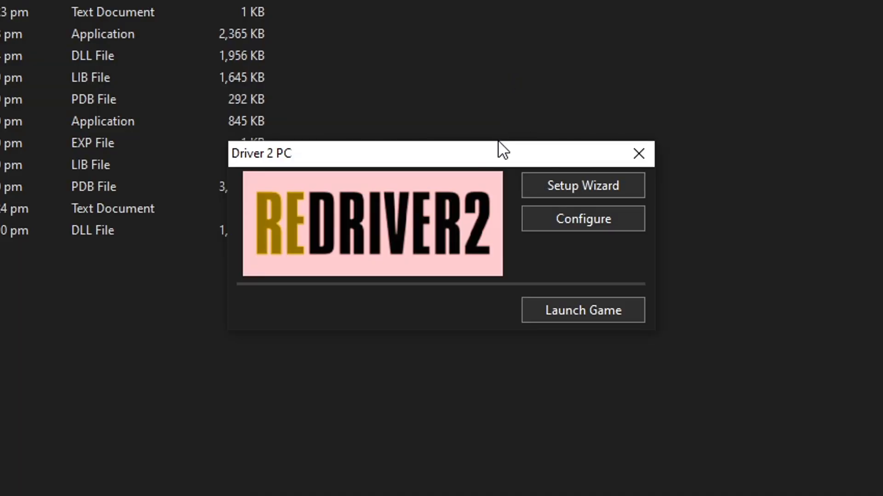
pyautogui.moveTo(246, 163)
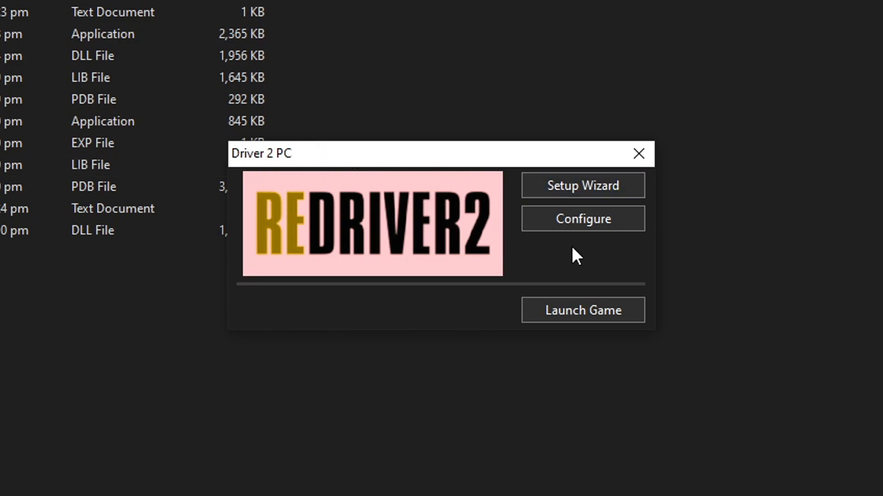
pyautogui.click(583, 218)
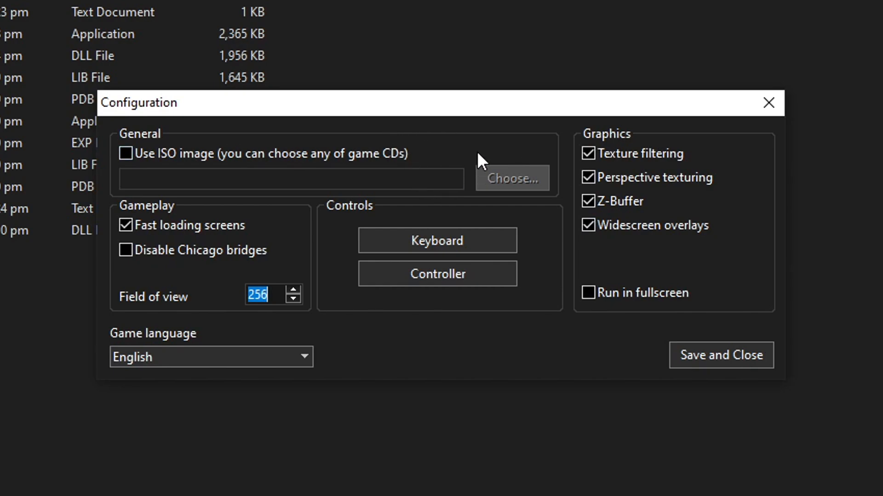
pyautogui.moveTo(363, 224)
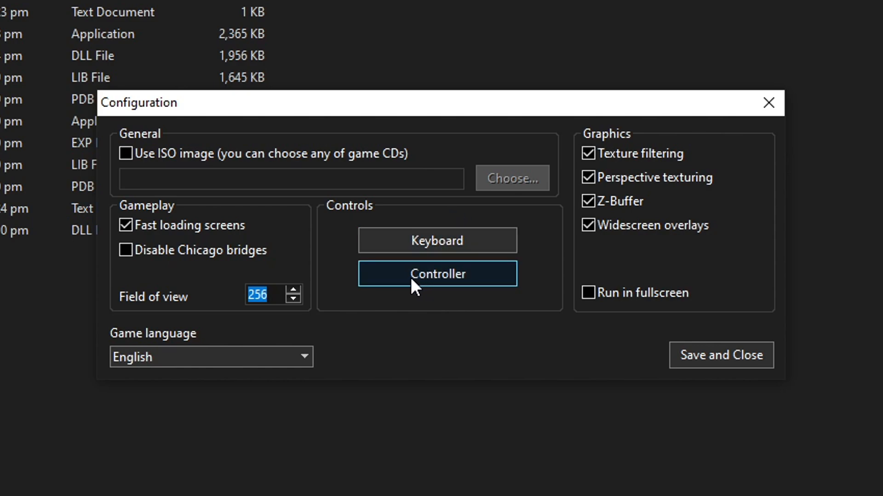
pyautogui.moveTo(479, 287)
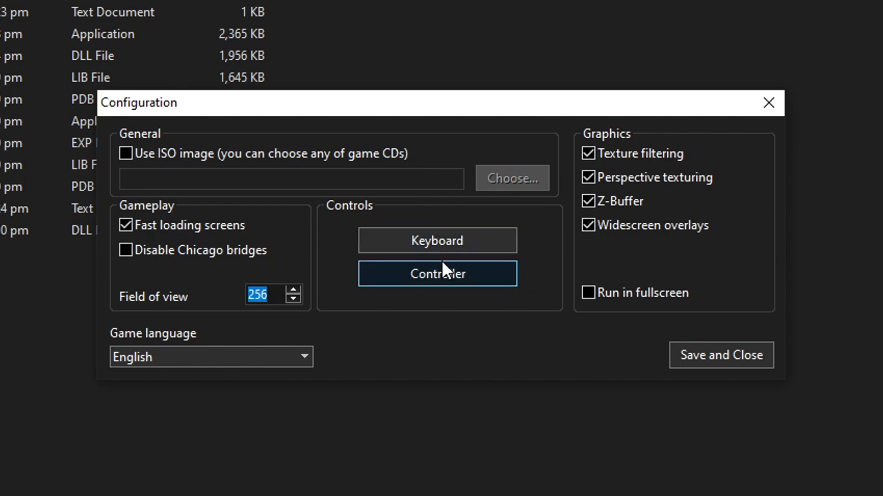
pyautogui.click(437, 273)
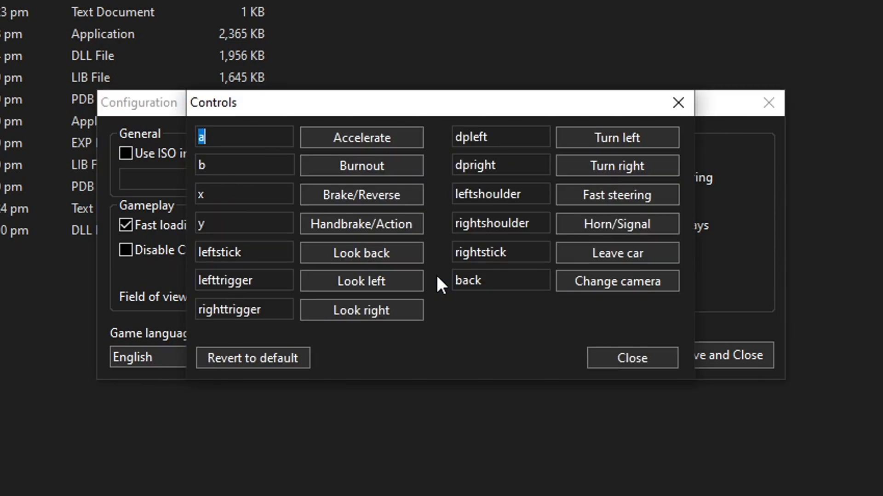
pyautogui.moveTo(473, 174)
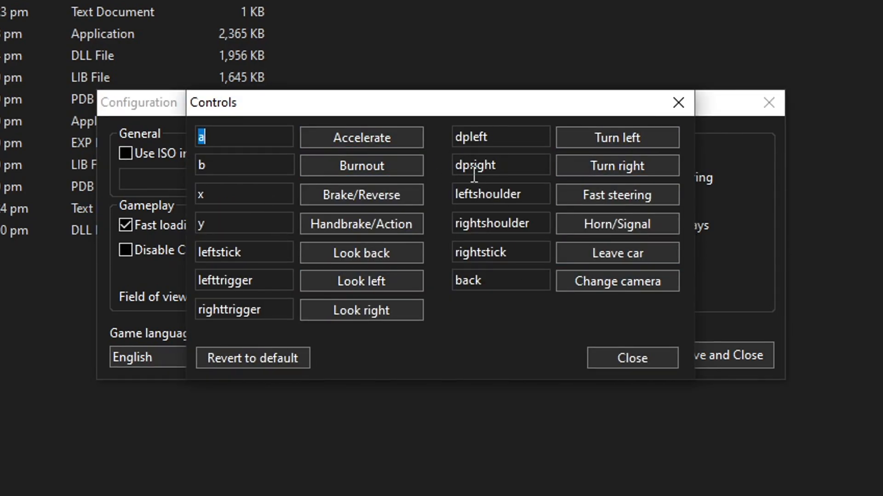
pyautogui.moveTo(390, 165)
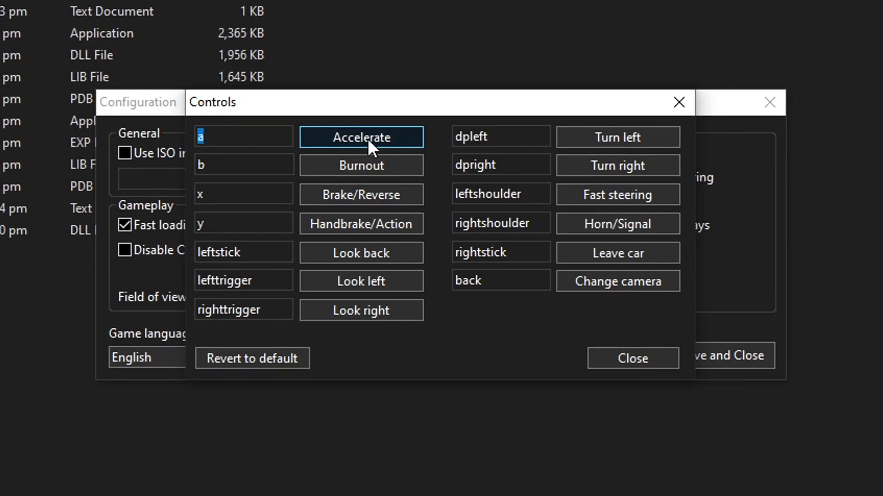
pyautogui.click(361, 137)
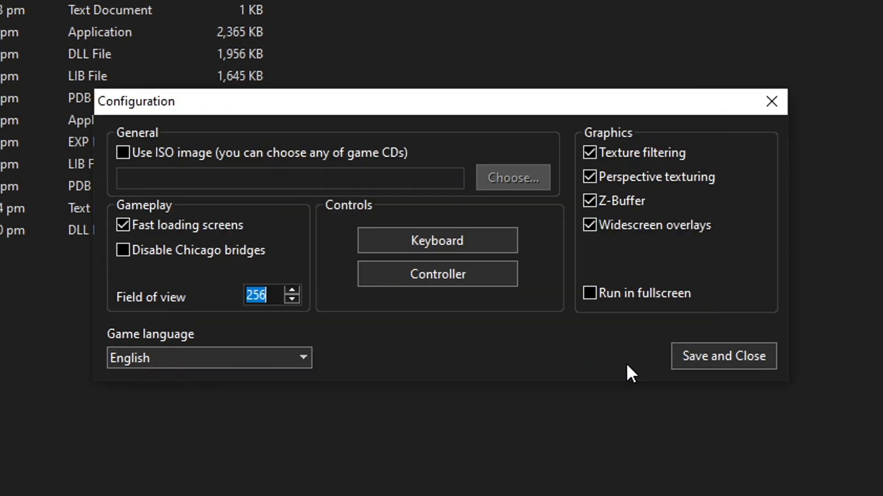
pyautogui.moveTo(627, 367)
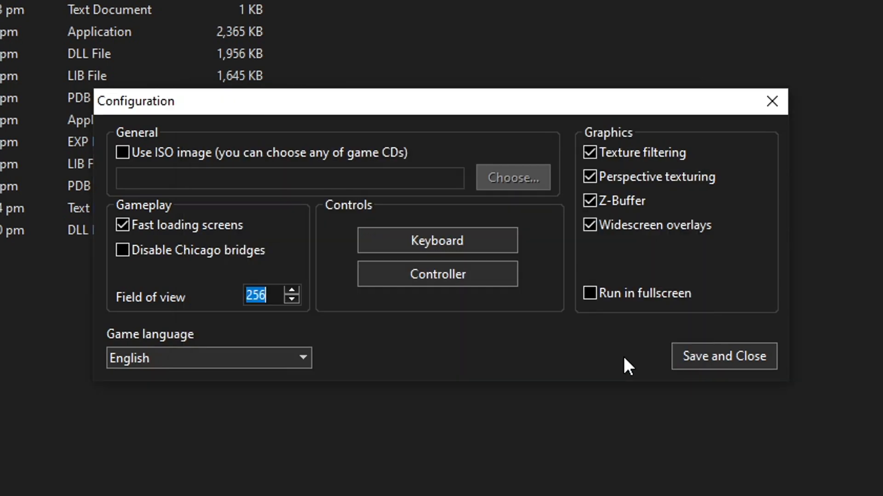
pyautogui.moveTo(630, 169)
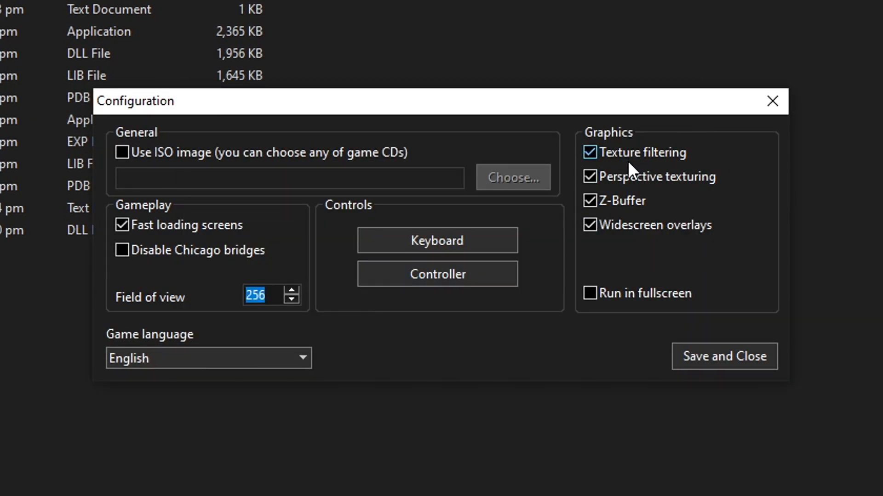
pyautogui.moveTo(682, 255)
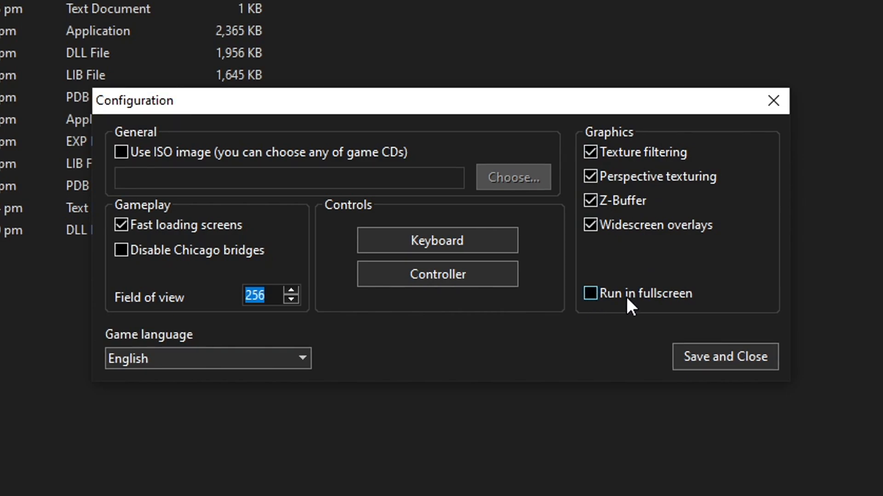
# - Enable 'Run in fullscreen', save and close Configuration, then select the config file
pyautogui.click(590, 294)
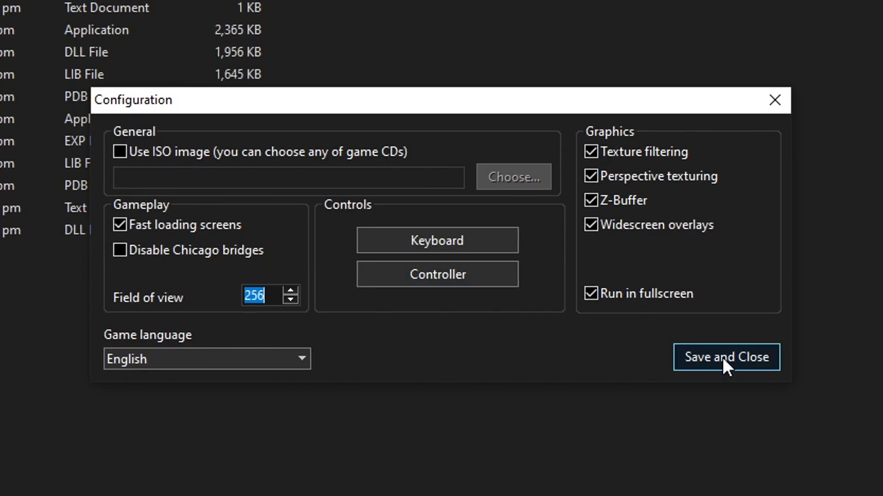
pyautogui.click(726, 357)
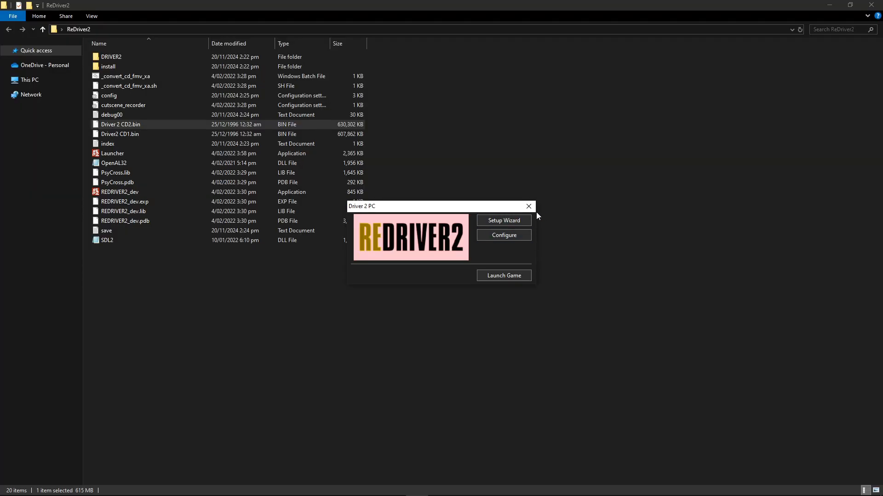
pyautogui.moveTo(528, 207)
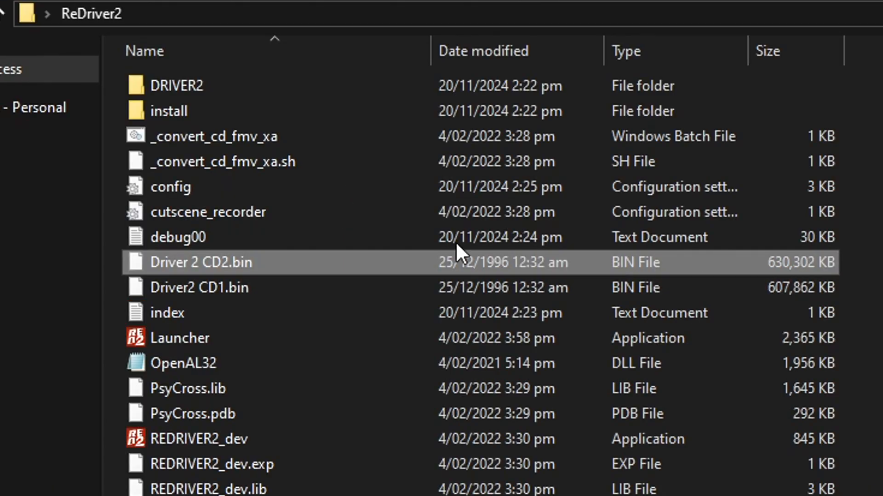
pyautogui.click(170, 188)
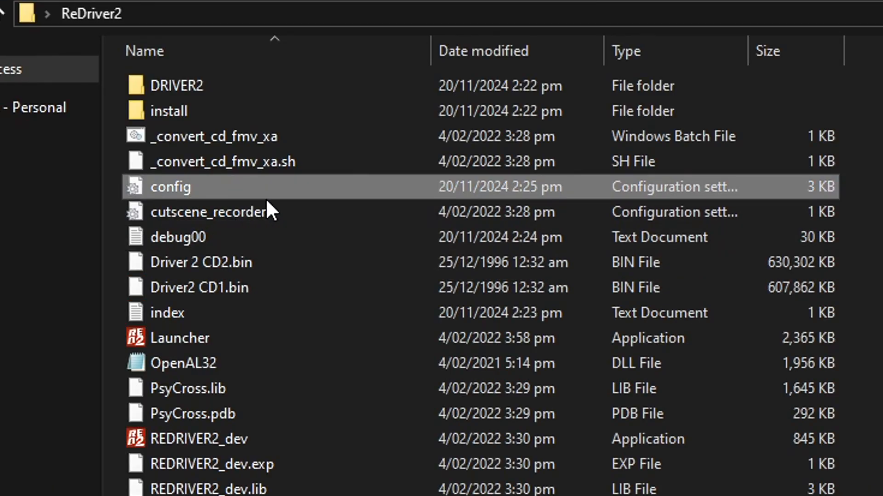
pyautogui.moveTo(204, 194)
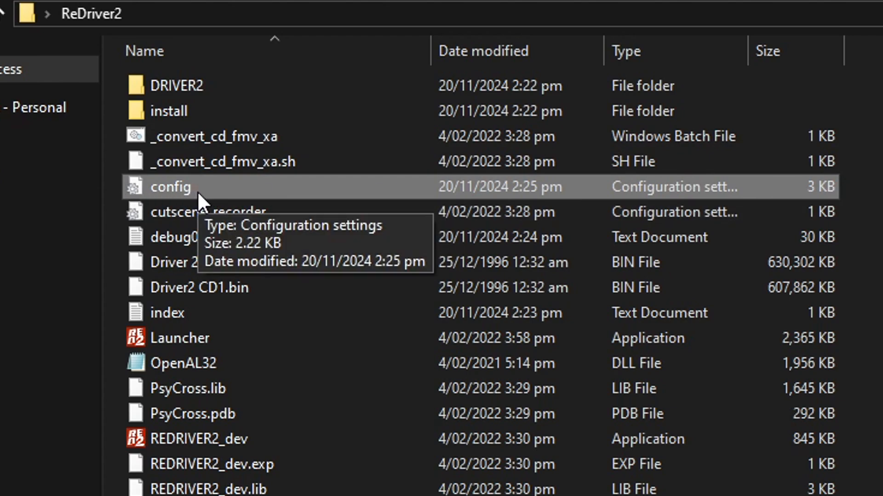
pyautogui.doubleClick(171, 187)
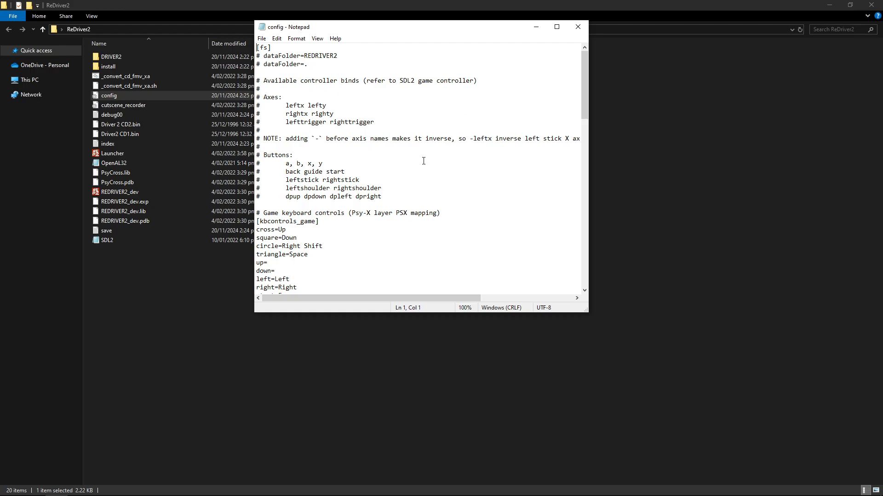
pyautogui.moveTo(577, 27)
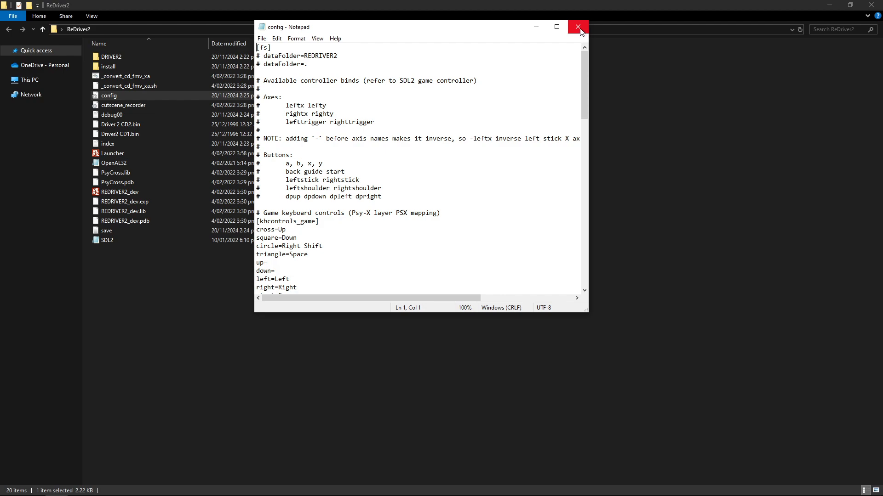
pyautogui.click(575, 27)
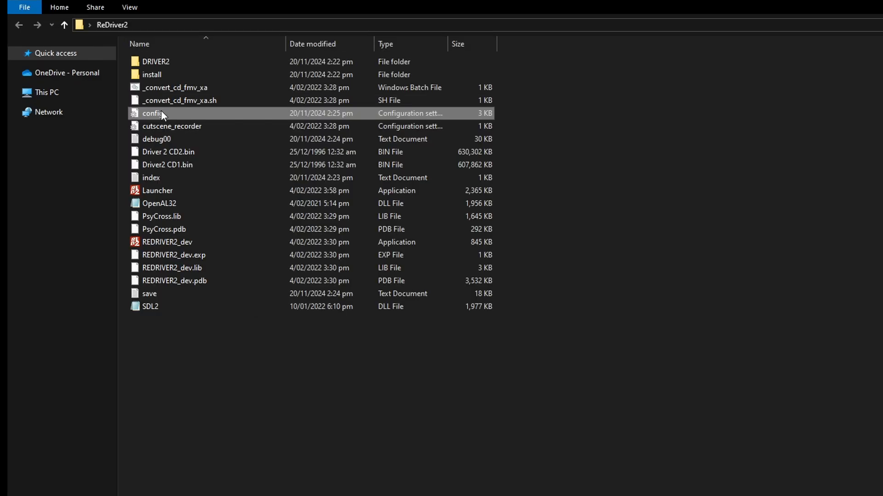
pyautogui.rightClick(155, 113)
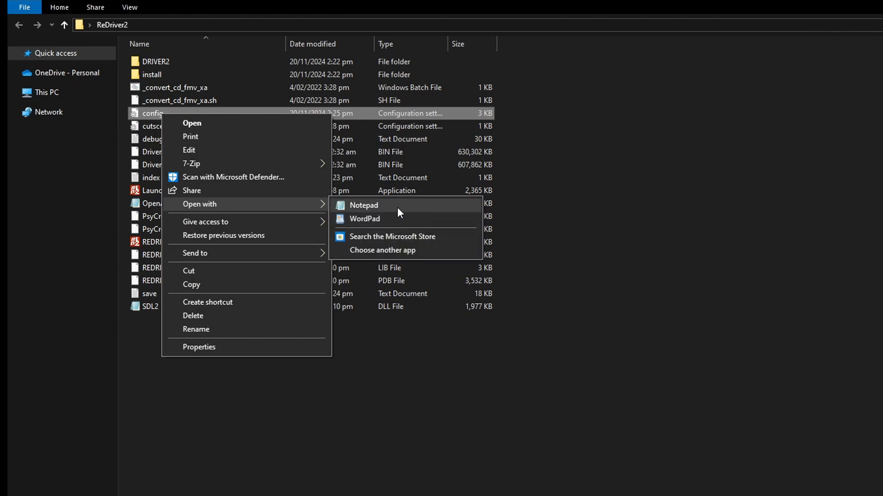
pyautogui.moveTo(388, 257)
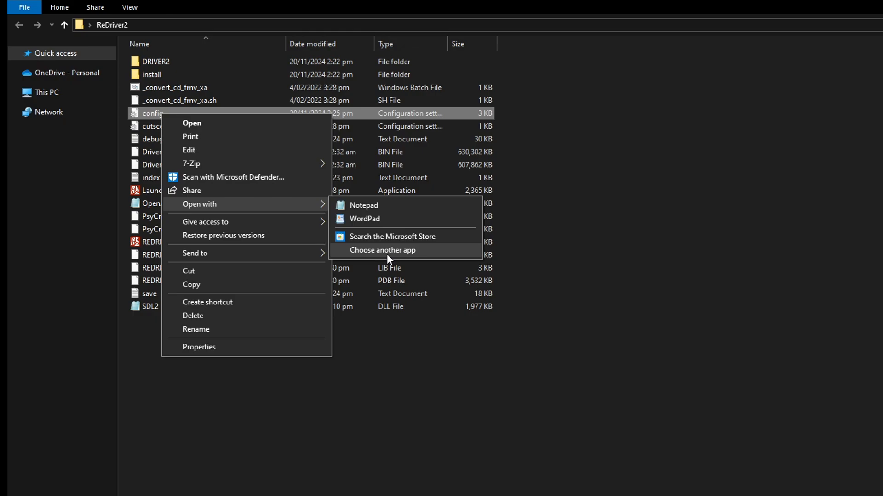
# - Open the config file with Notepad through Open with > Choose another app
pyautogui.click(382, 250)
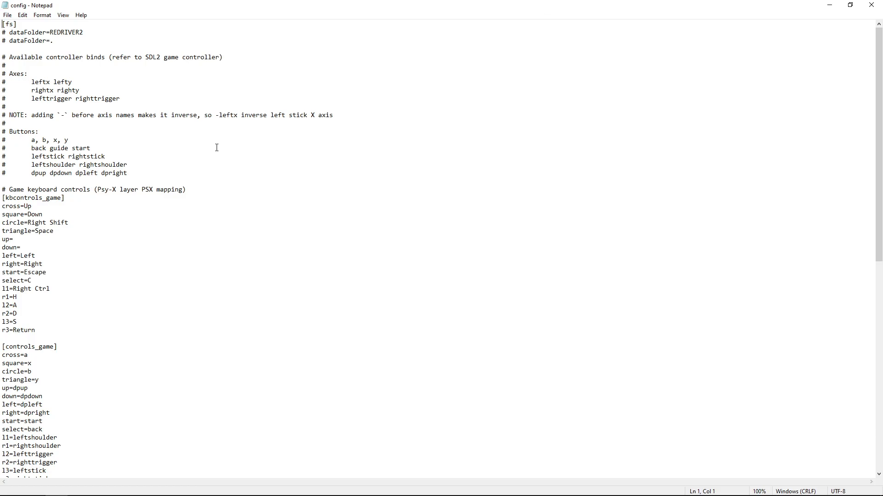
# - Scroll the config down to the [render] section showing fullscreen=1 and 1280x720
pyautogui.scroll(-3)
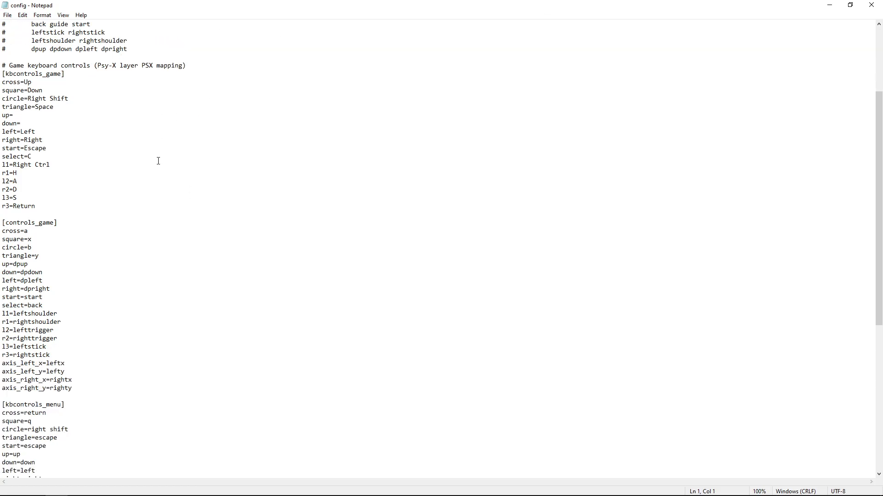
pyautogui.scroll(-3)
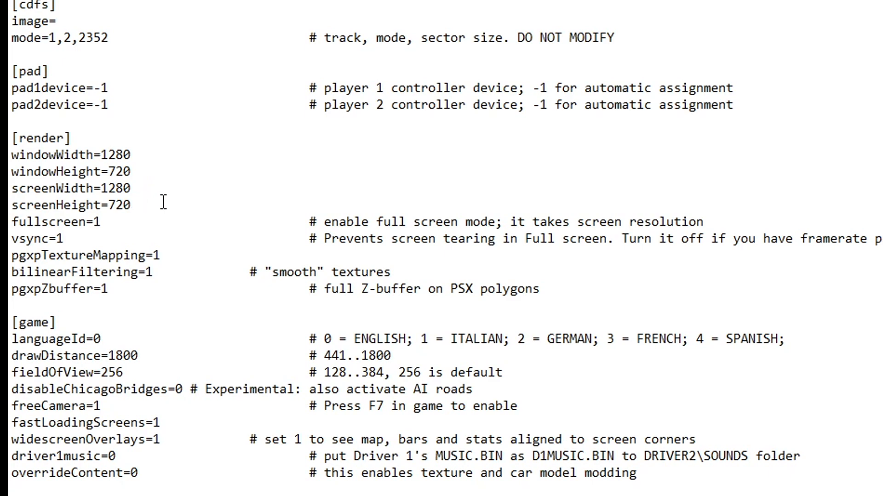
pyautogui.moveTo(153, 200)
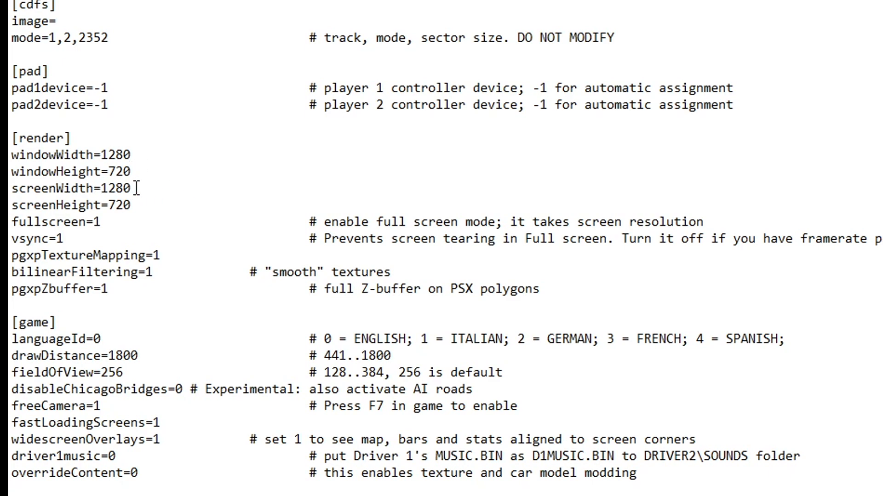
pyautogui.moveTo(248, 171)
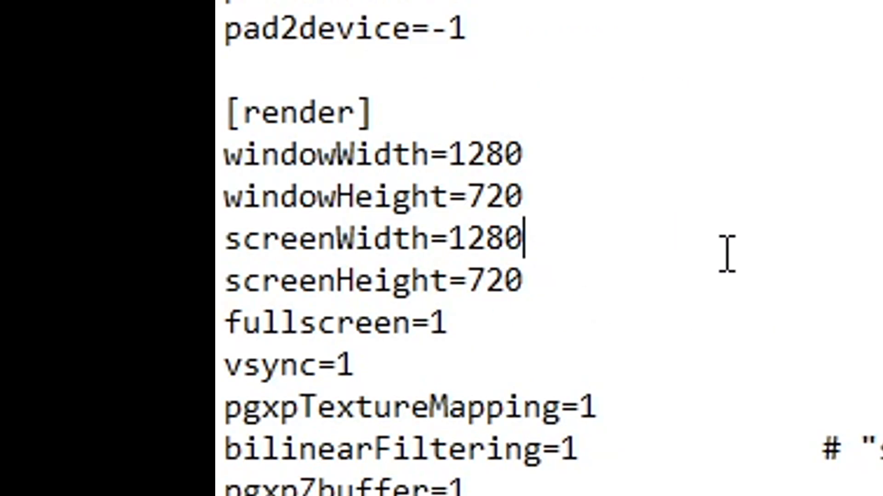
pyautogui.moveTo(279, 250)
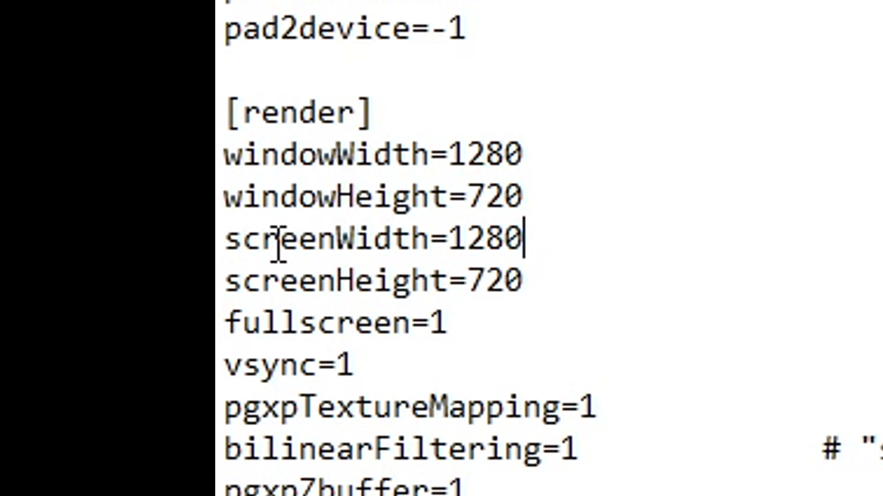
pyautogui.moveTo(336, 288)
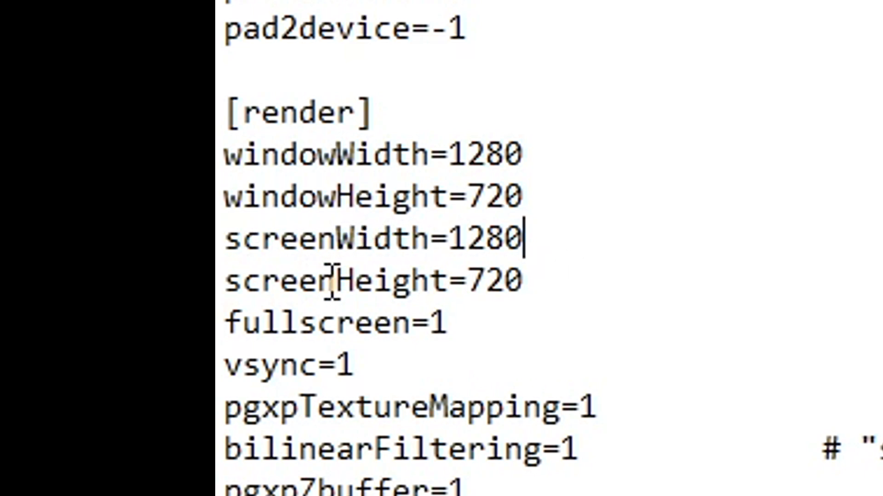
pyautogui.moveTo(674, 105)
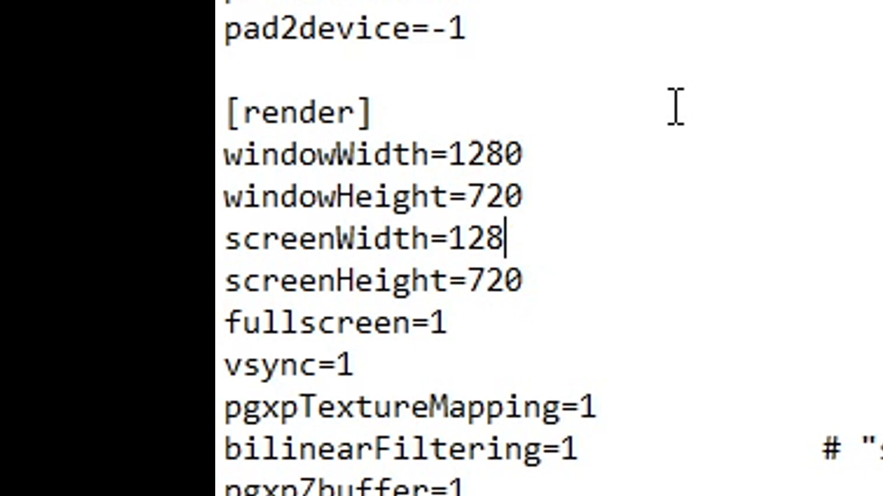
# - Change screenWidth to 1920 and screenHeight to 1080 in the [render] section
pyautogui.write('920')
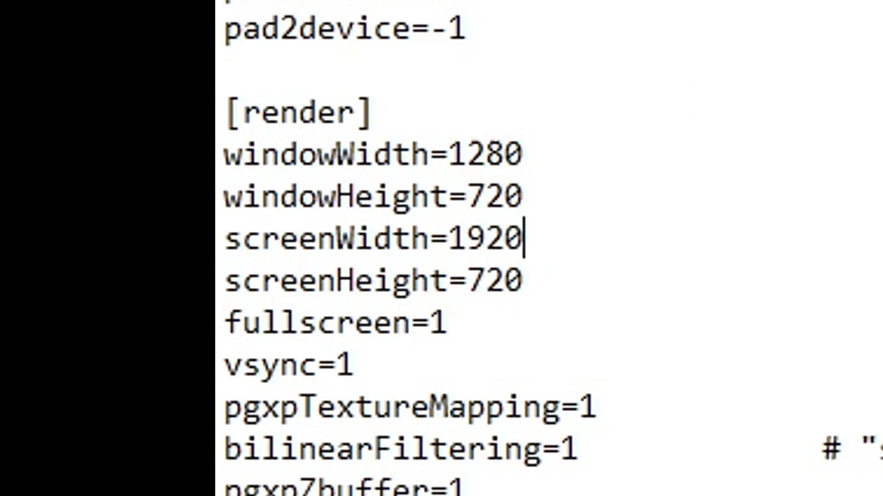
pyautogui.moveTo(646, 233)
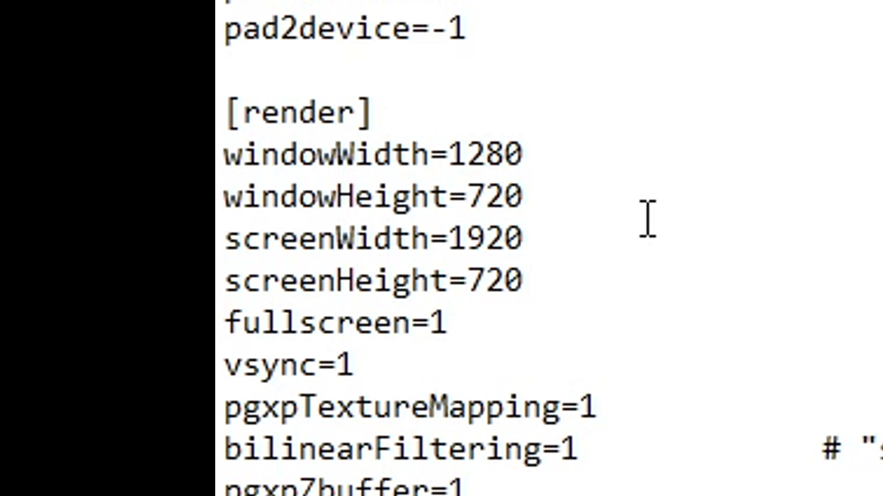
pyautogui.write('1080')
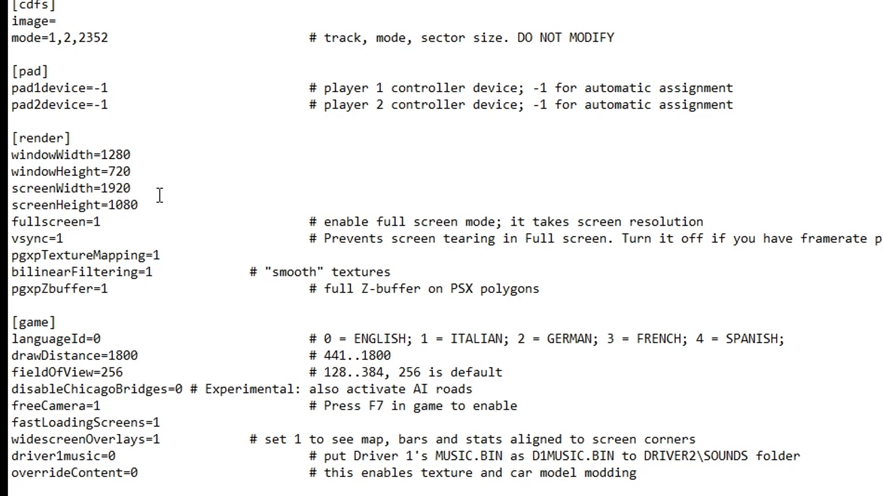
pyautogui.click(140, 204)
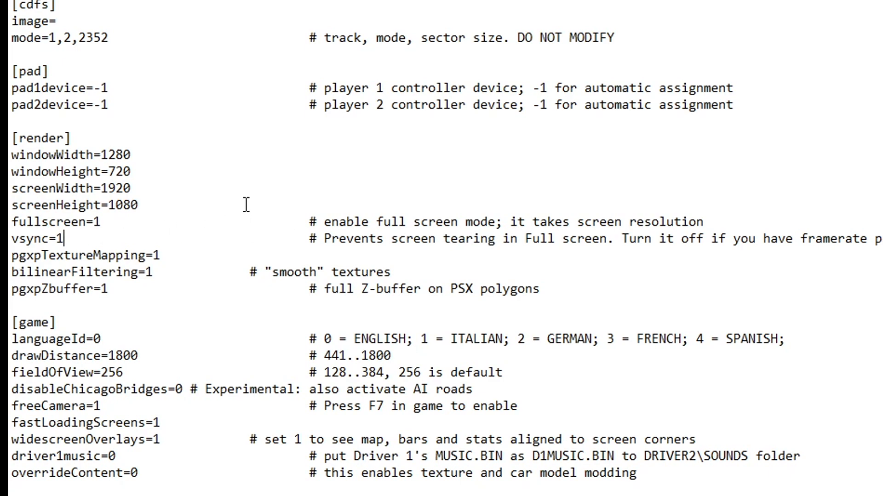
pyautogui.moveTo(149, 247)
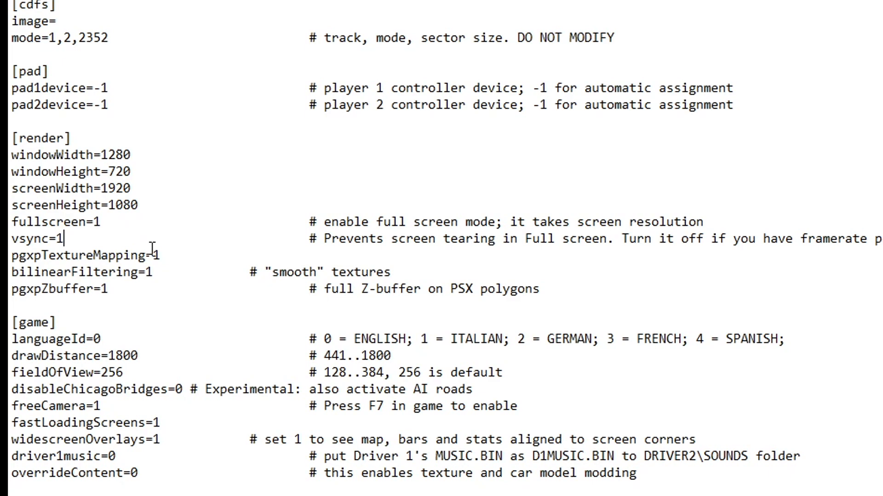
pyautogui.moveTo(221, 197)
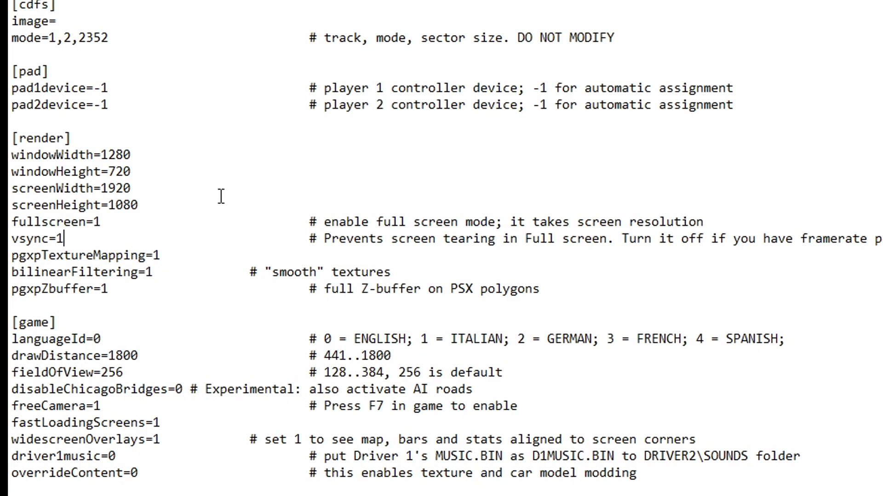
pyautogui.moveTo(120, 189)
pyautogui.write('0')
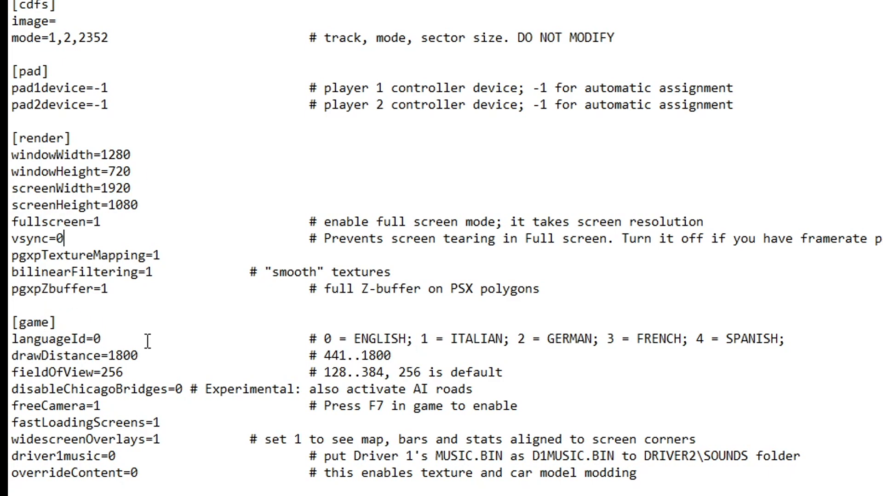
pyautogui.moveTo(94, 336)
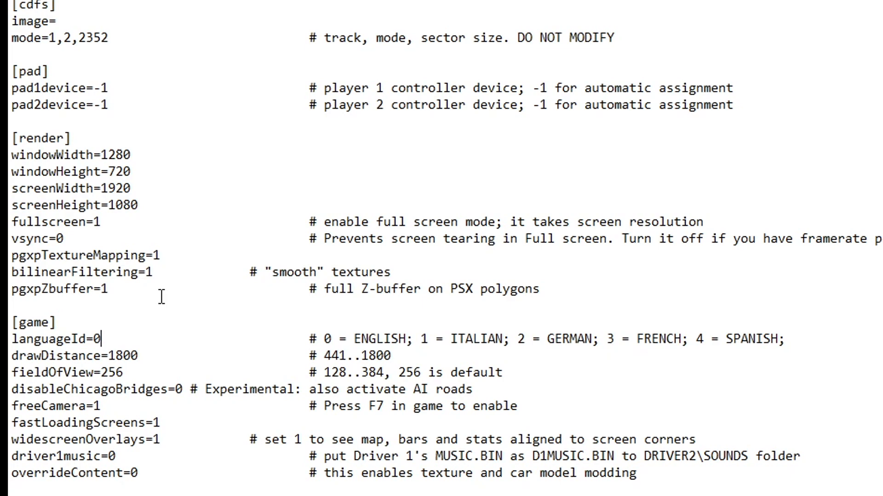
# - Set vsync to 0 and keep languageId at 0 for English
pyautogui.write('3')
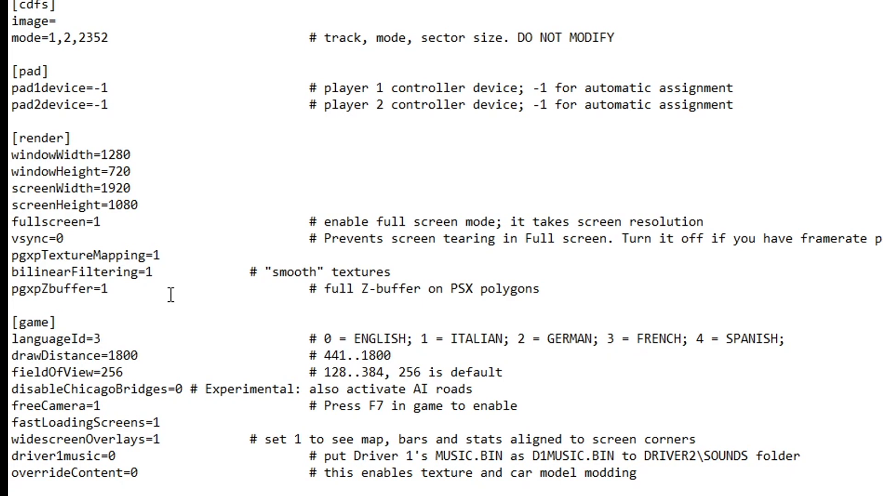
pyautogui.press('BackSpace')
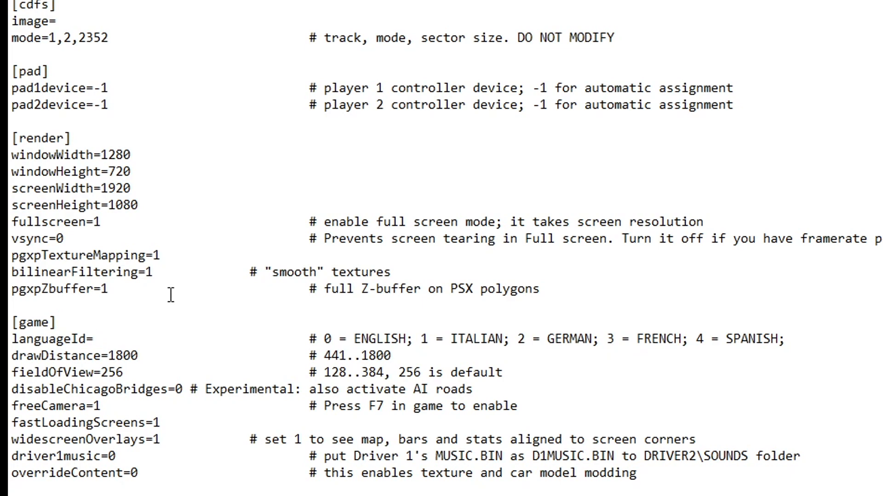
pyautogui.write('0')
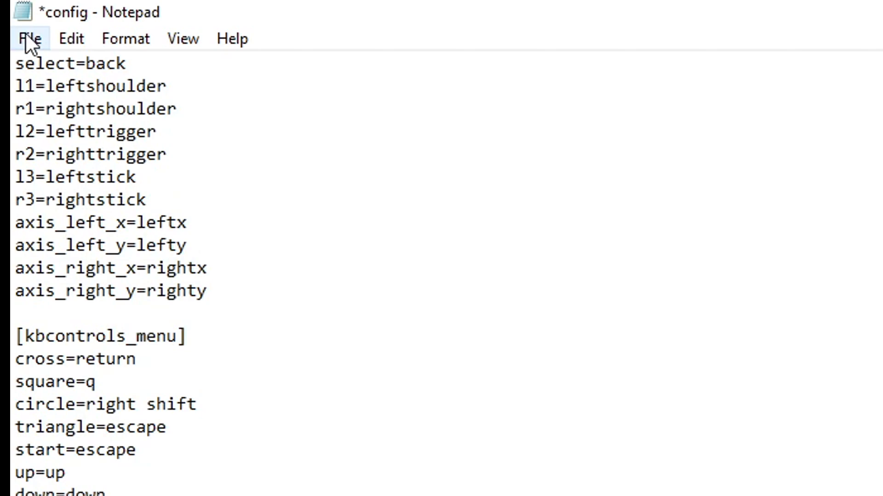
# - Save the edited config file from Notepad's File menu
pyautogui.click(29, 38)
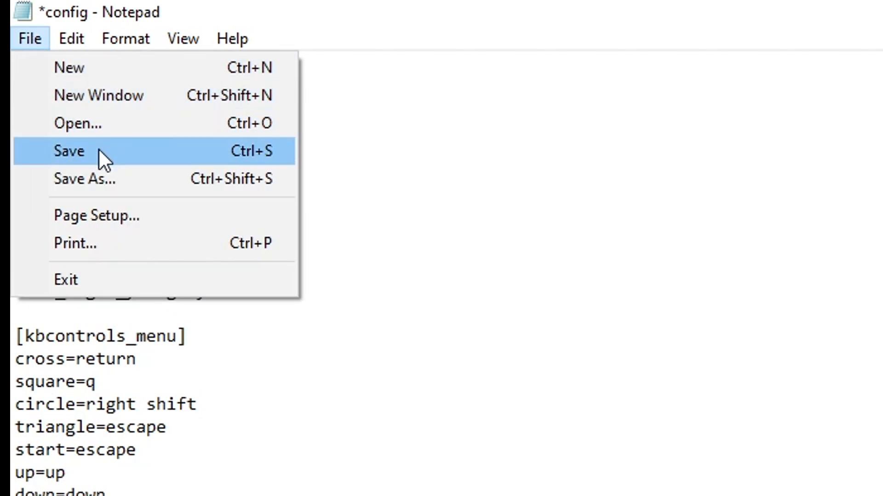
pyautogui.moveTo(256, 168)
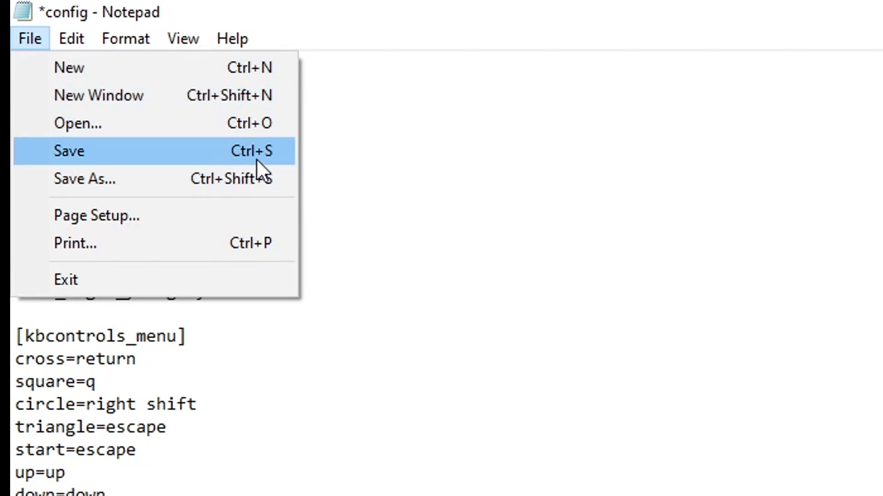
pyautogui.click(68, 150)
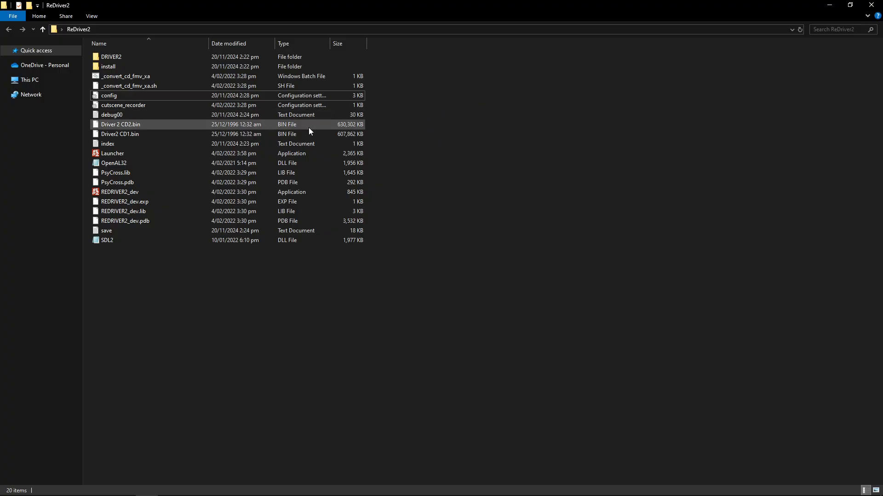
# - Start the REDRIVER2 launcher from the ReDriver2 folder and open its Configuration window
pyautogui.click(109, 95)
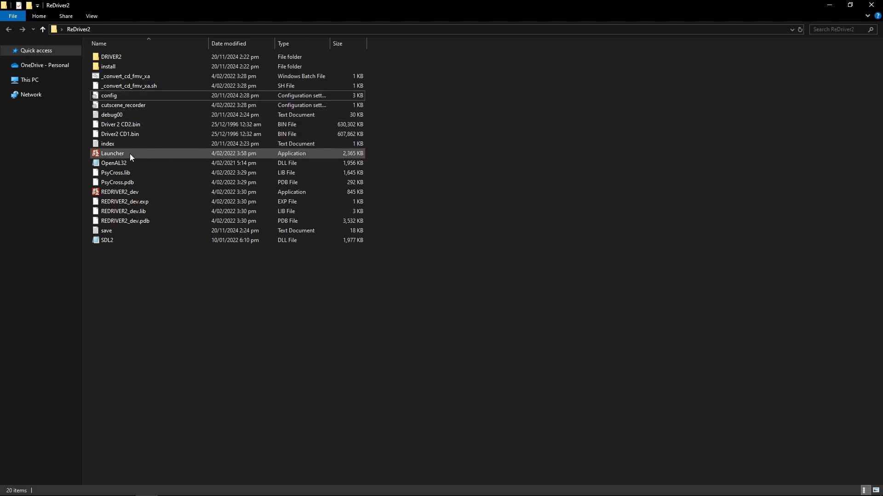
pyautogui.doubleClick(114, 153)
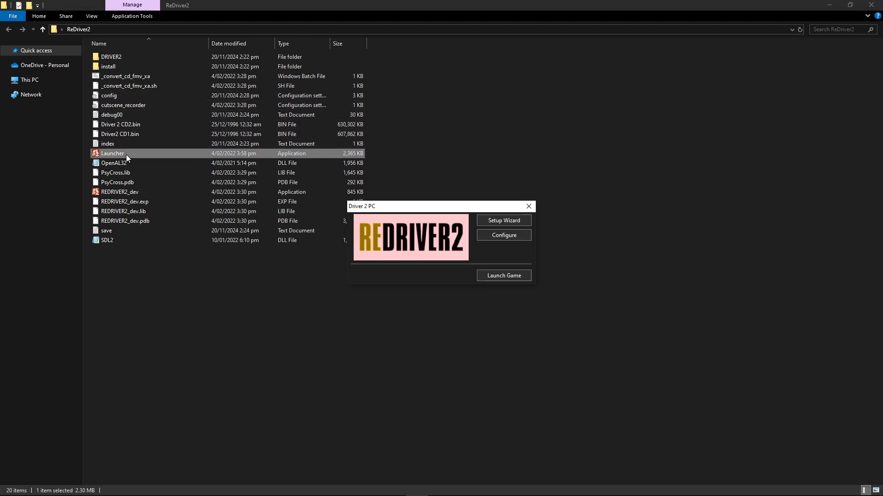
pyautogui.click(504, 235)
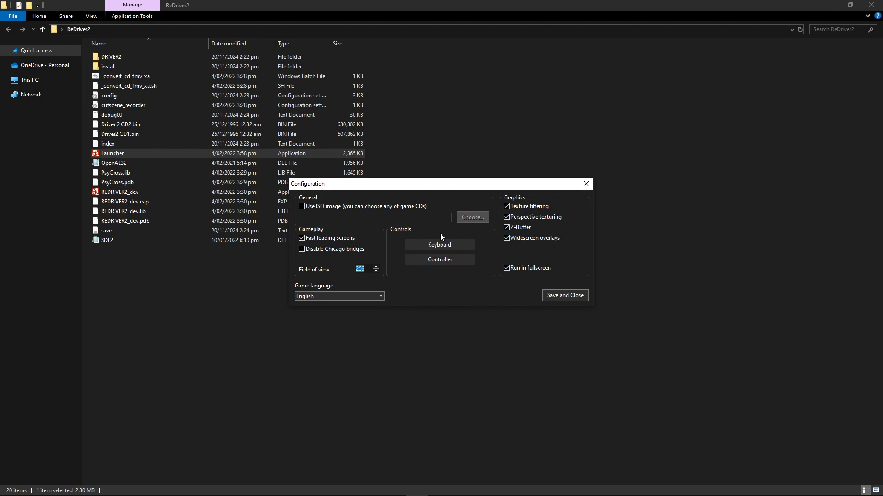
pyautogui.moveTo(558, 299)
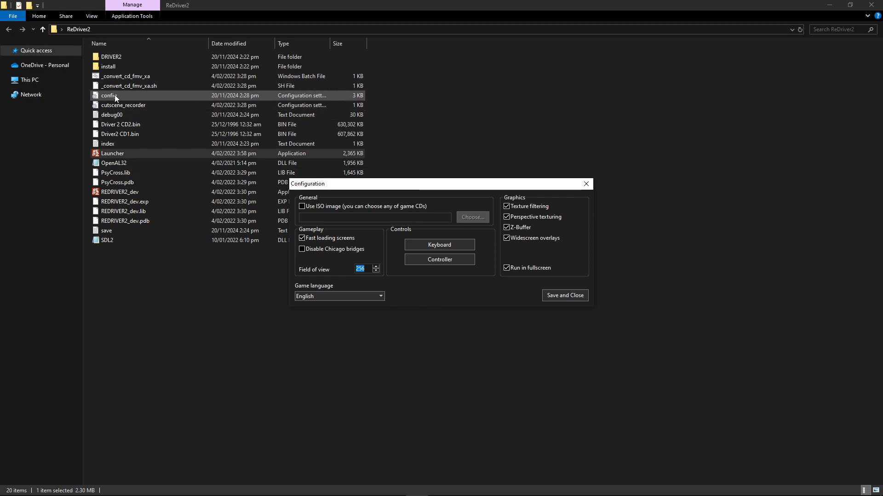
pyautogui.moveTo(607, 218)
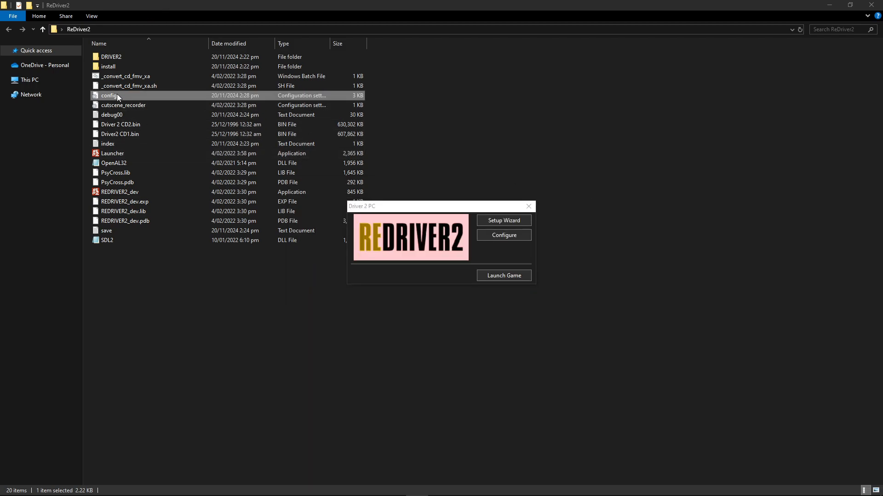
# - Reopen the config file in Notepad and scroll through it to verify the edits
pyautogui.doubleClick(108, 95)
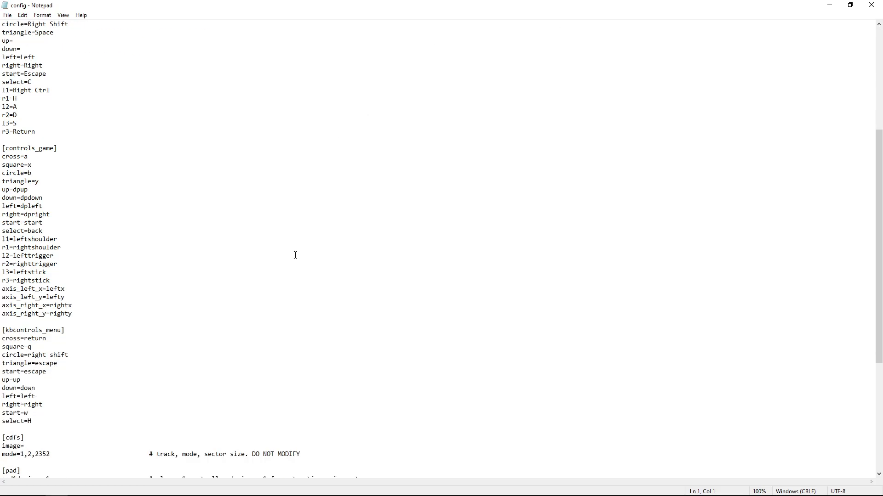
pyautogui.scroll(-3)
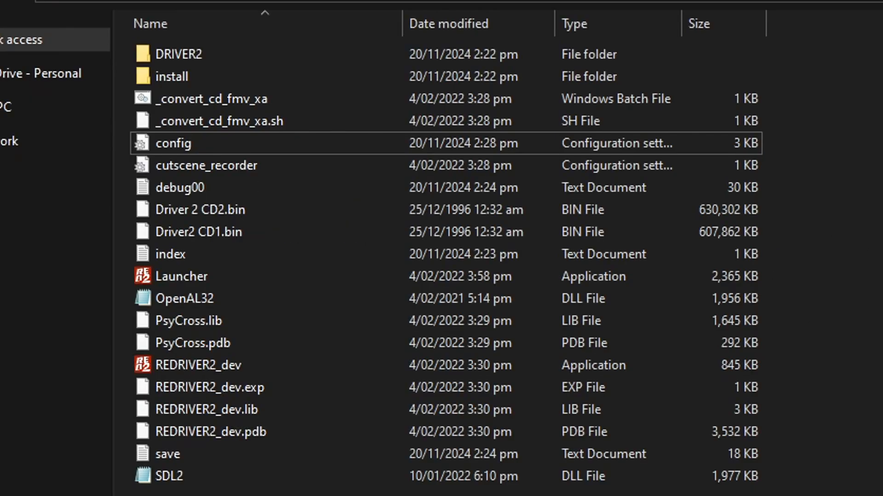
pyautogui.moveTo(165, 383)
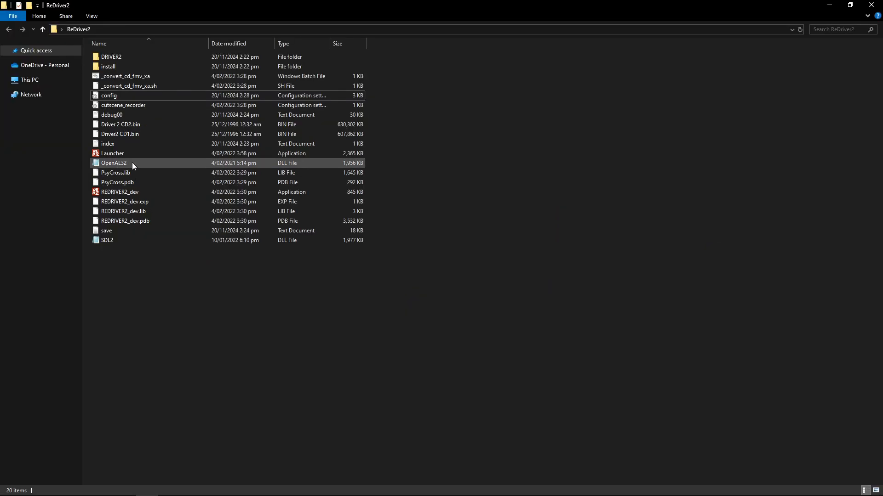
# - Start the REDRIVER2 launcher again and launch the game
pyautogui.doubleClick(112, 153)
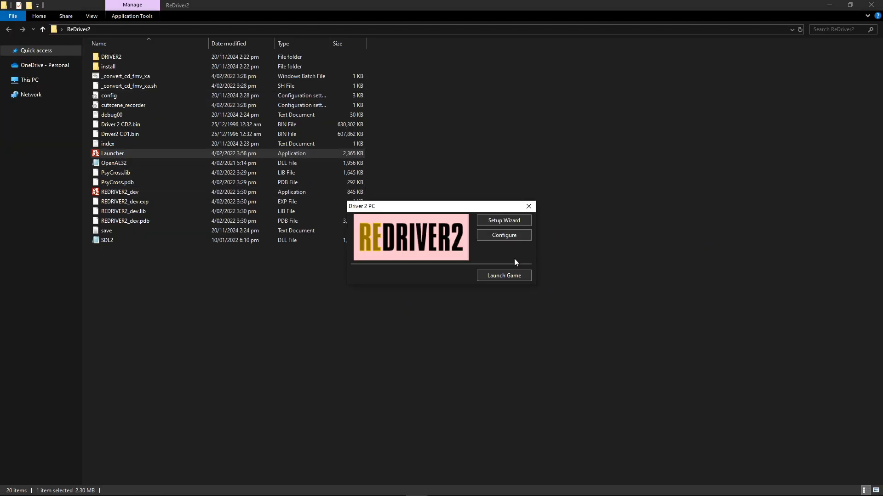
pyautogui.moveTo(512, 283)
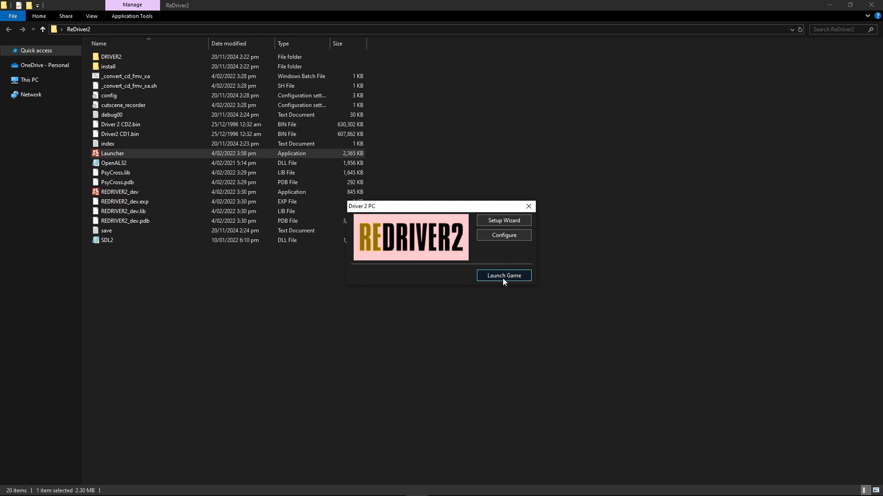
pyautogui.click(504, 275)
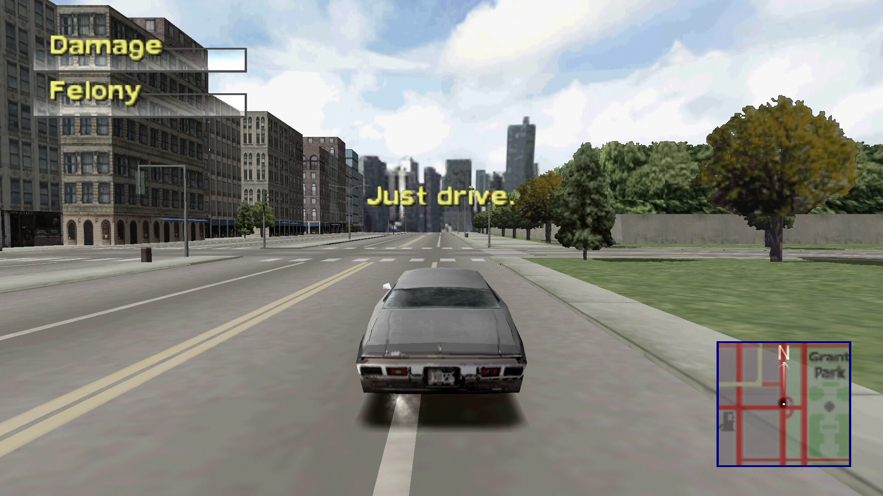
# - Pause the game and open the Debug Options menu listing cheats, invincibility and time of day
pyautogui.press('Escape')
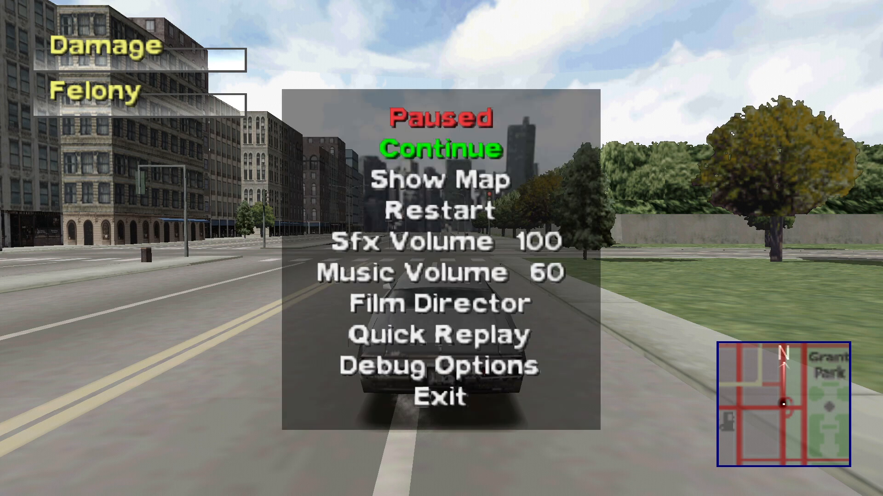
pyautogui.click(442, 369)
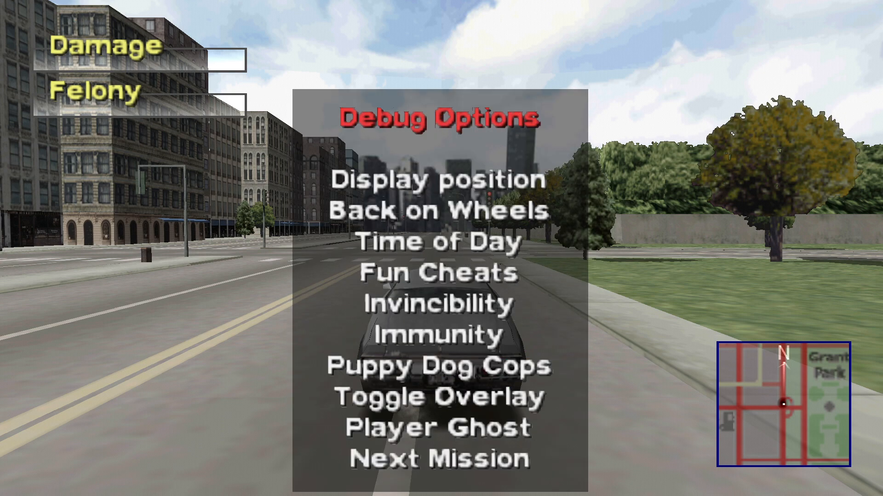